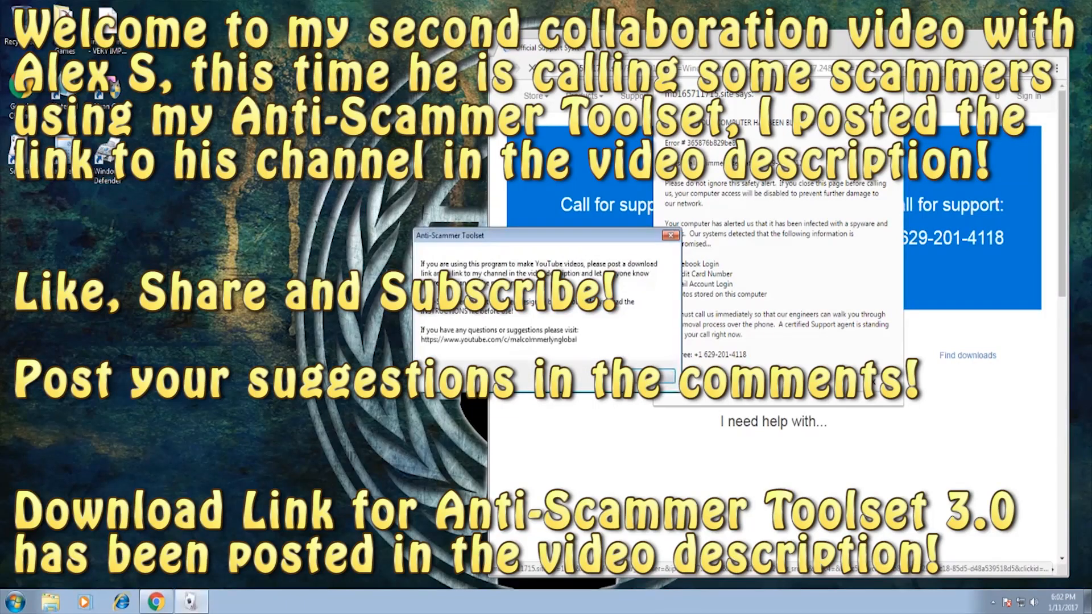
- Dismiss the Anti-Scammer Toolset notice, leaving Chrome's 'computer has been blocked' alert visible
left_click(670, 234)
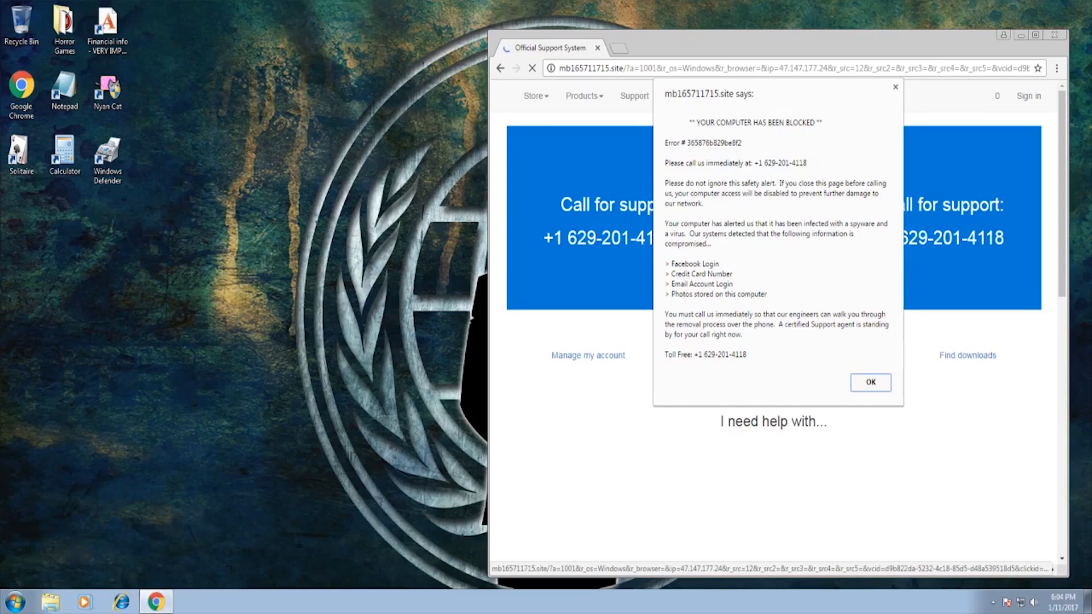
- Open Internet Explorer and enter 'support' in the address bar to reach LogMeIn123.com
left_click(122, 602)
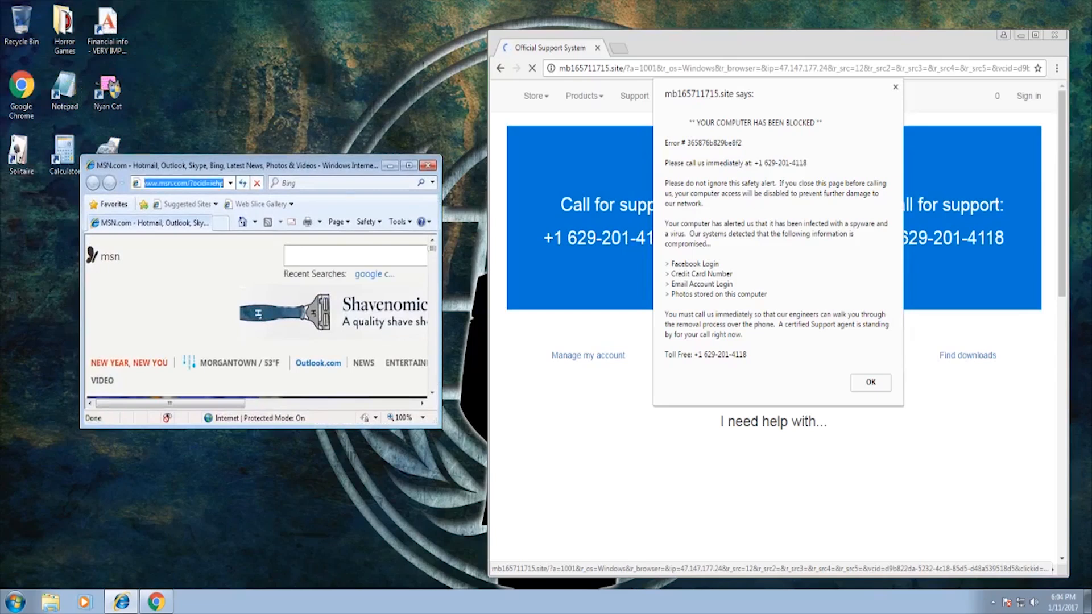
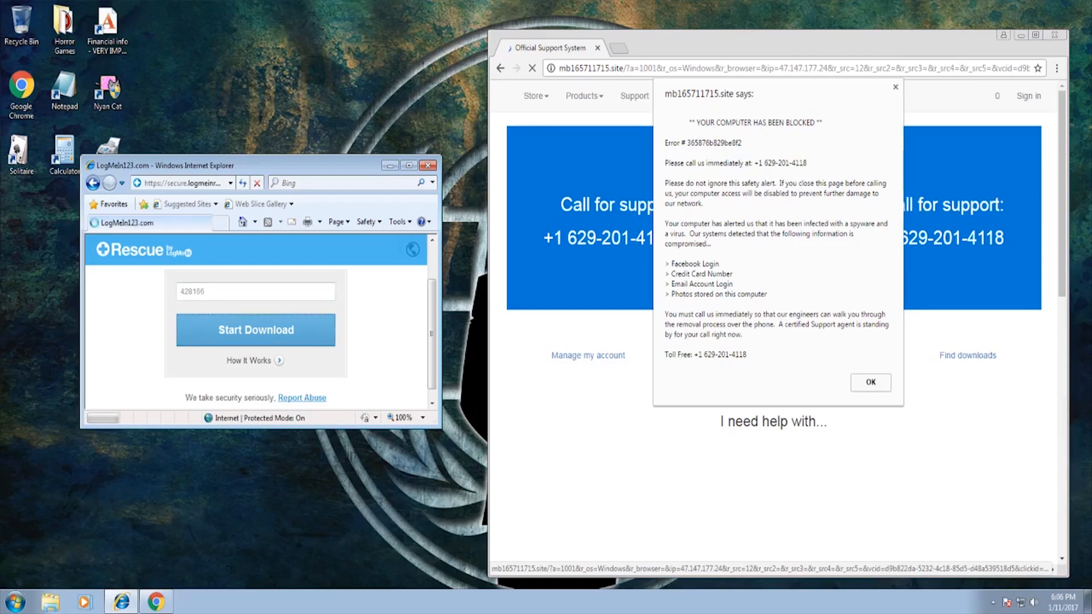
left_click(255, 329)
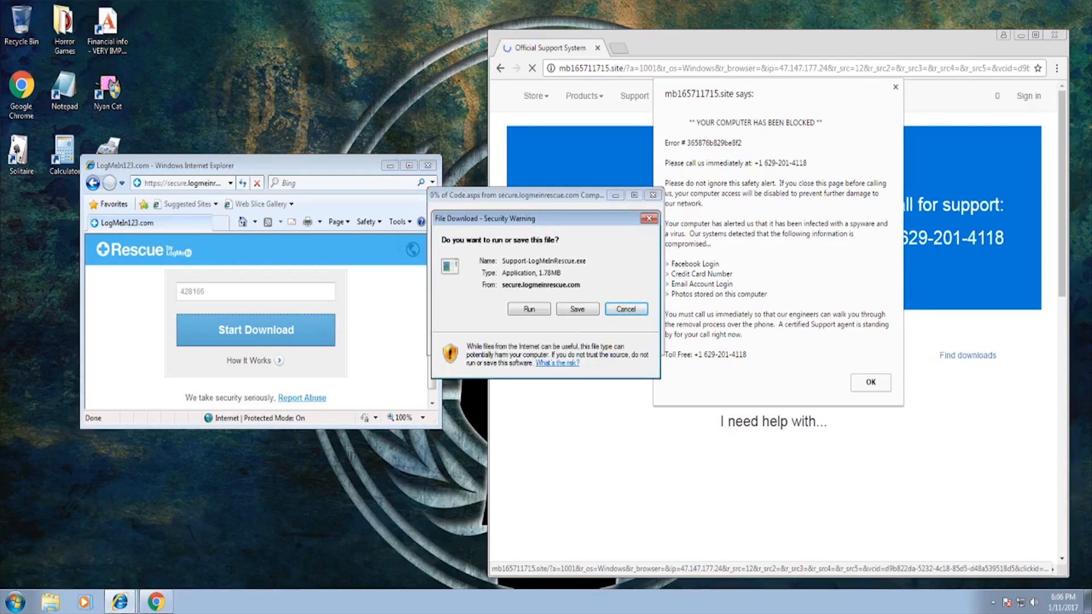
left_click(527, 308)
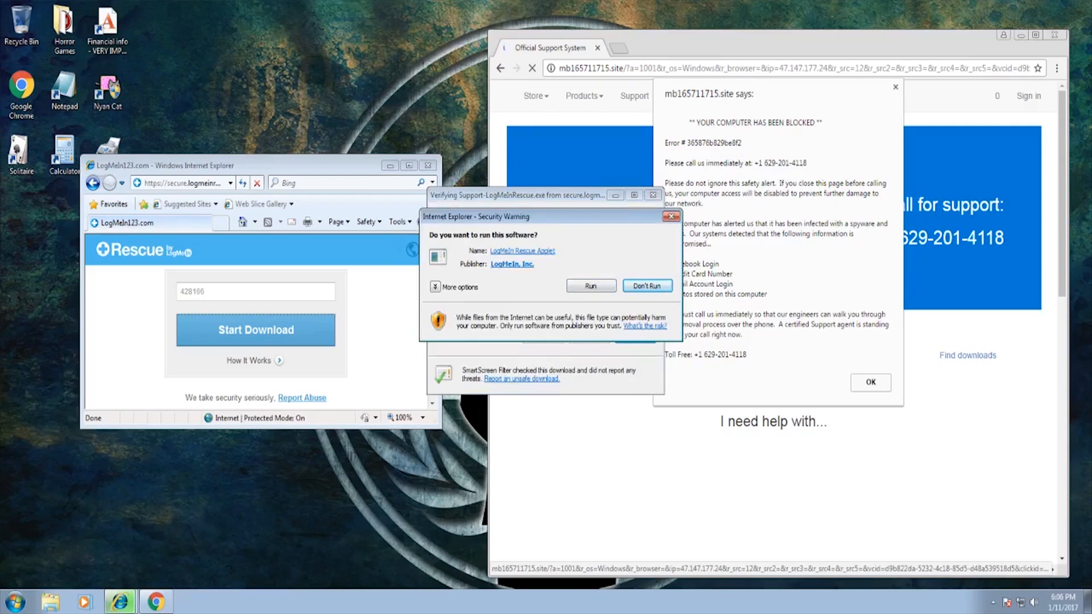
left_click(646, 286)
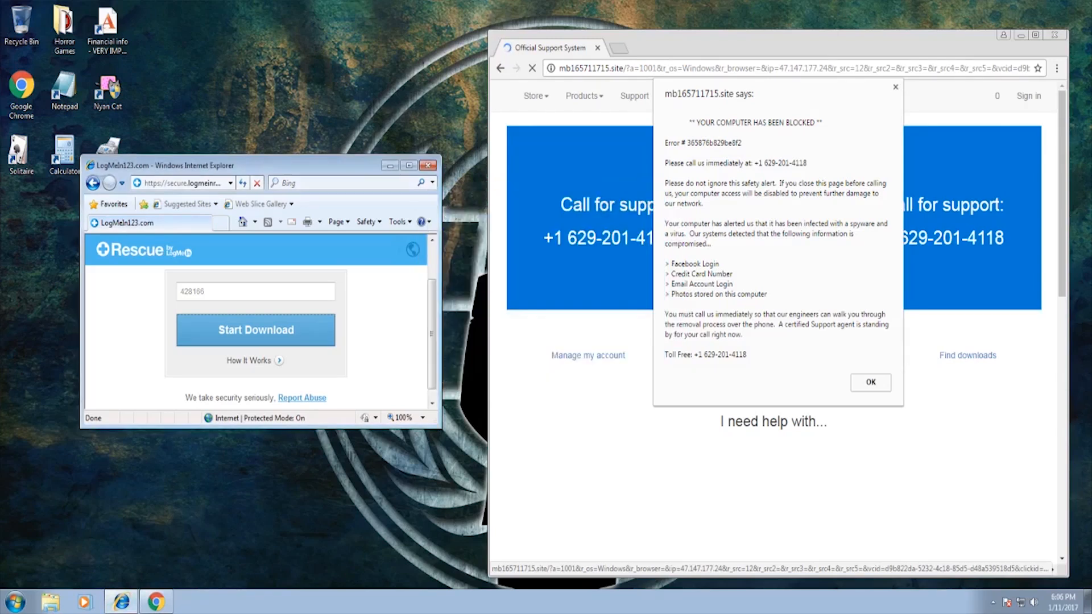
left_click(255, 329)
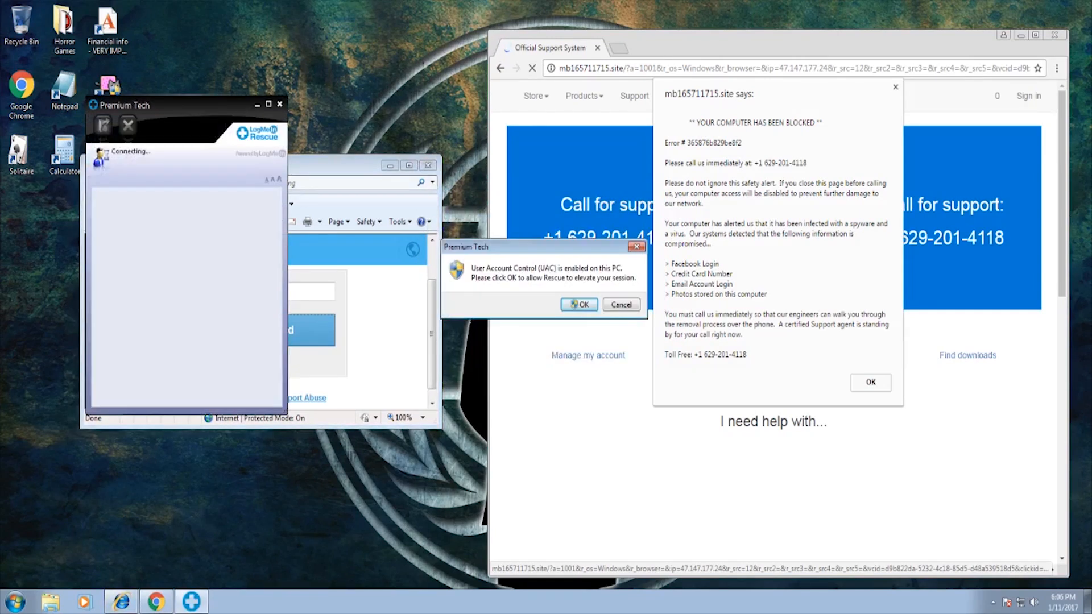
- Approve the Rescue applet's elevation in User Account Control so it waits for a technician
left_click(578, 304)
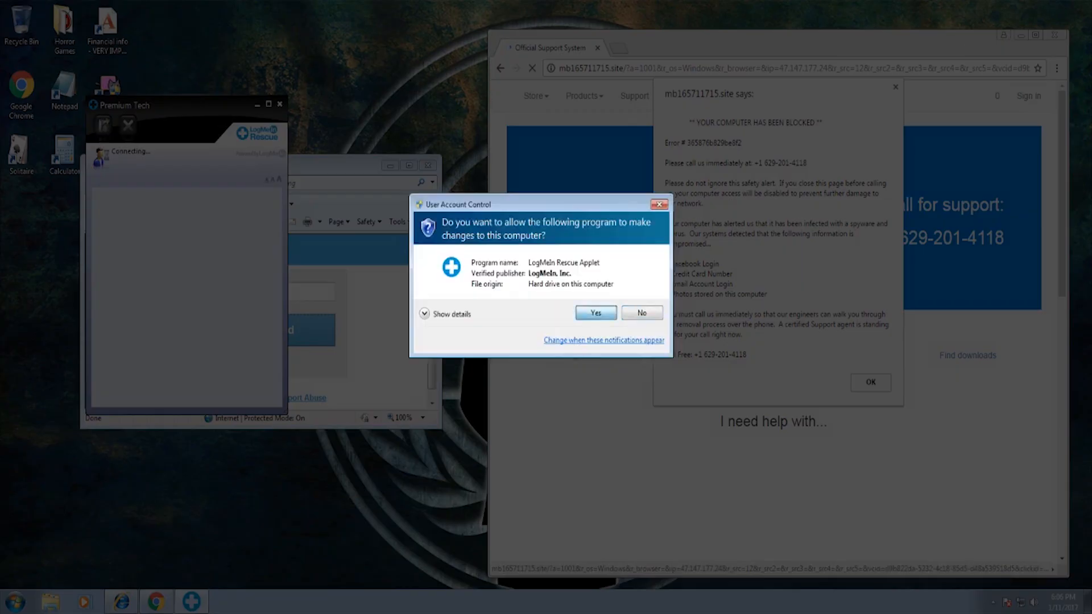
left_click(595, 313)
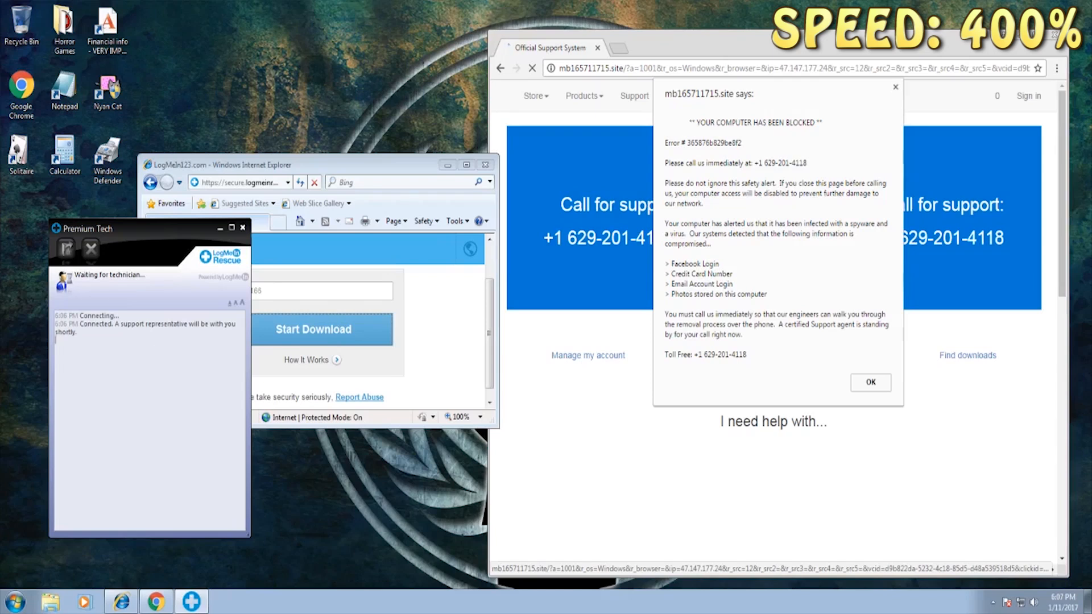
key("Win+r")
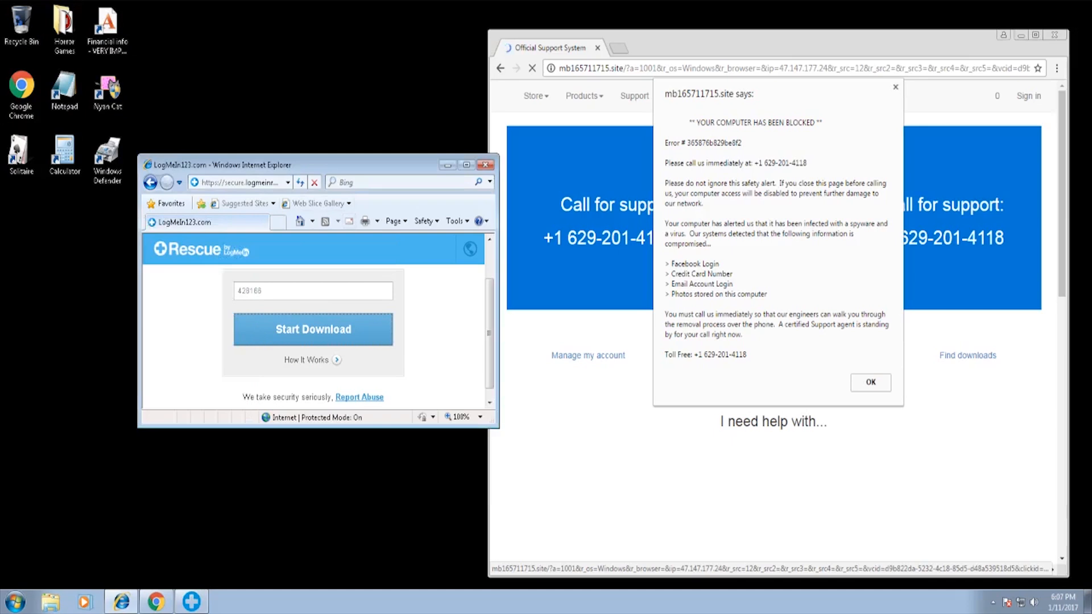
- Run the toolset's Virus Scanner until it reports no viruses but one scammer
left_click(490, 165)
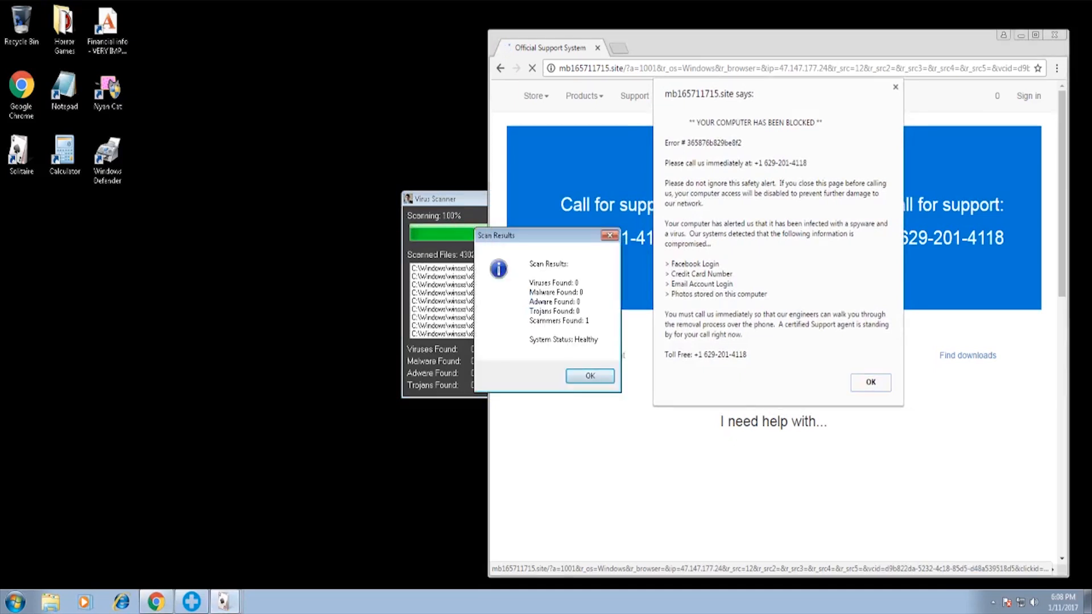
- Acknowledge the scan results and both 'scammer detected' warnings, running a second scan between them
left_click(589, 376)
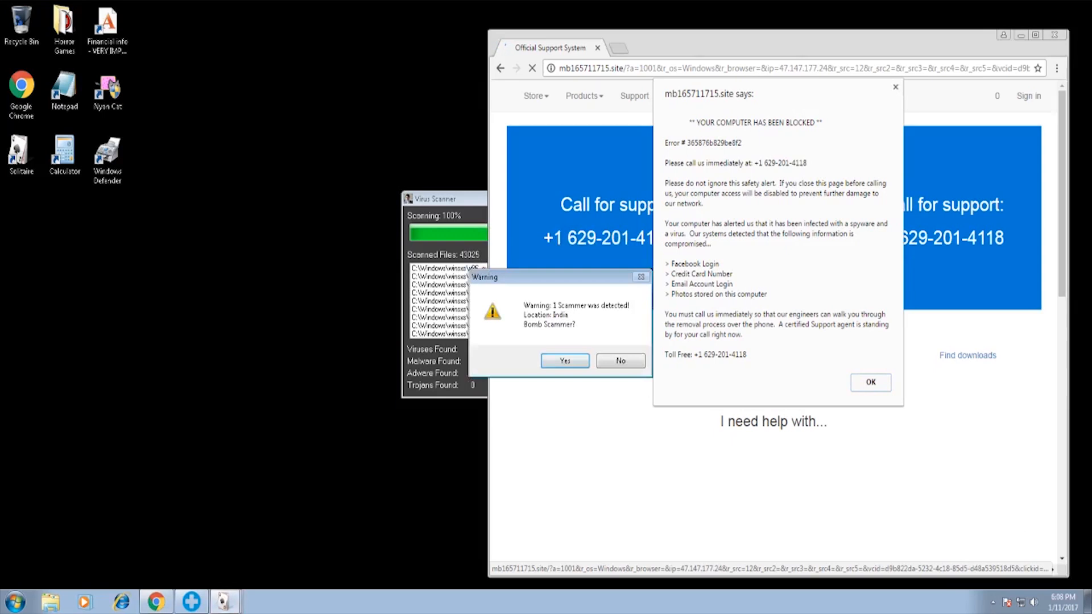
left_click(619, 360)
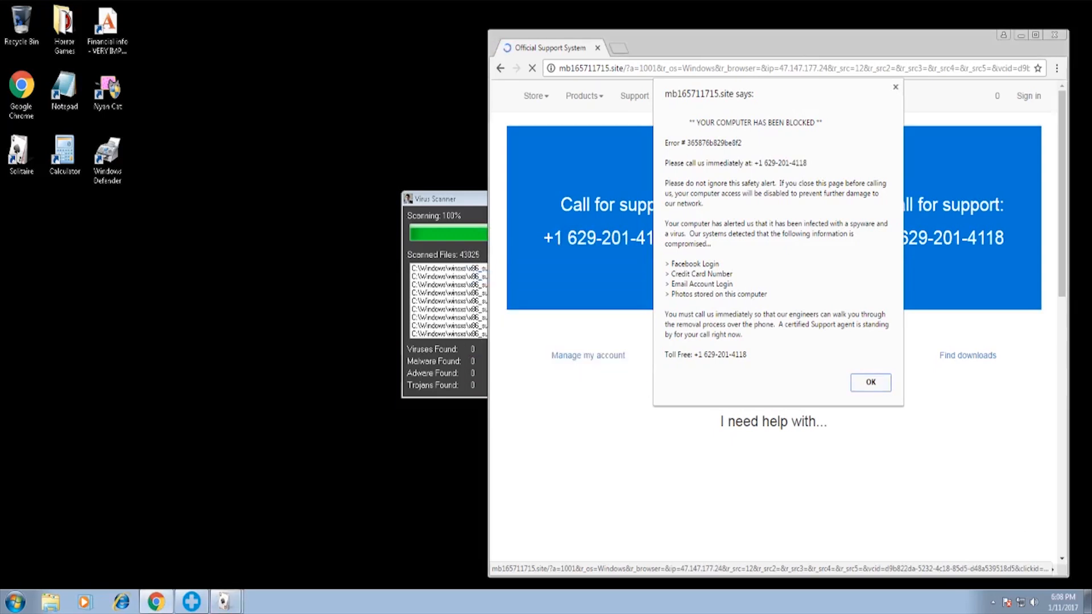
left_click(443, 198)
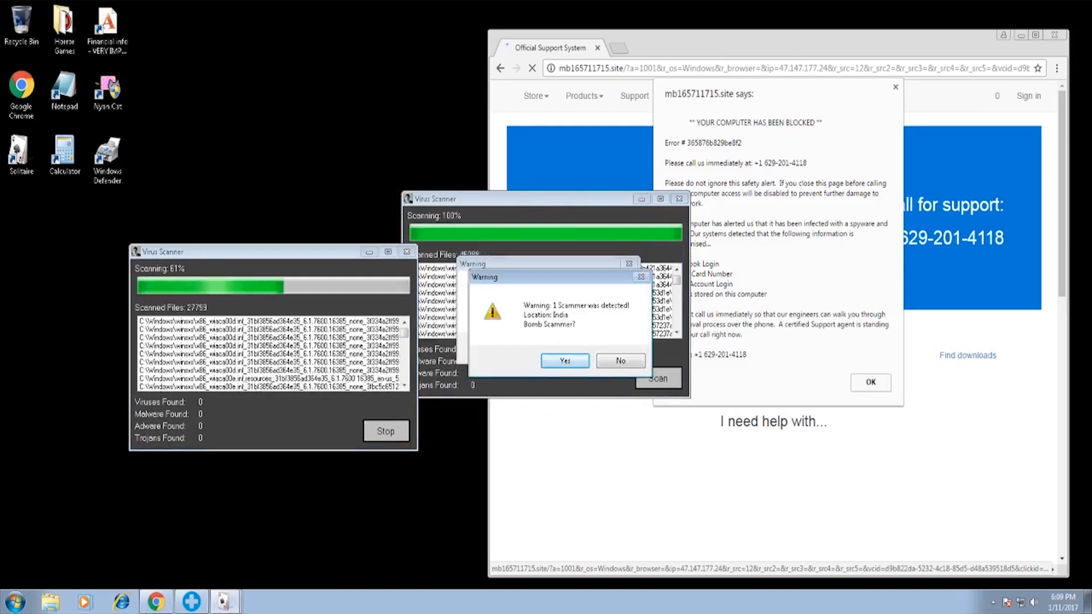
left_click(564, 361)
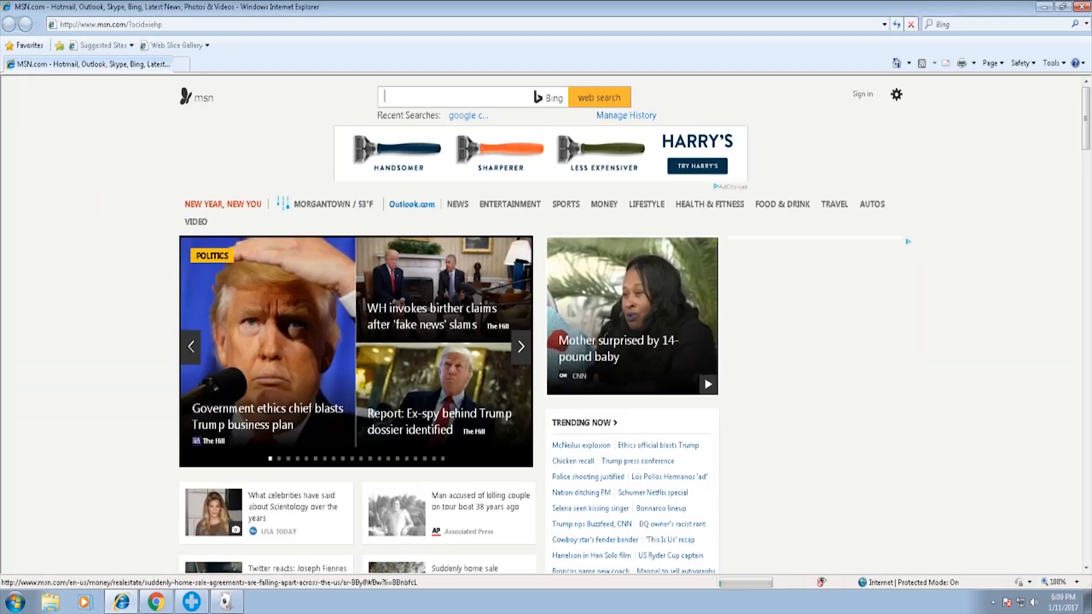
- Open the Computer window, view system information, then close it
left_click(50, 601)
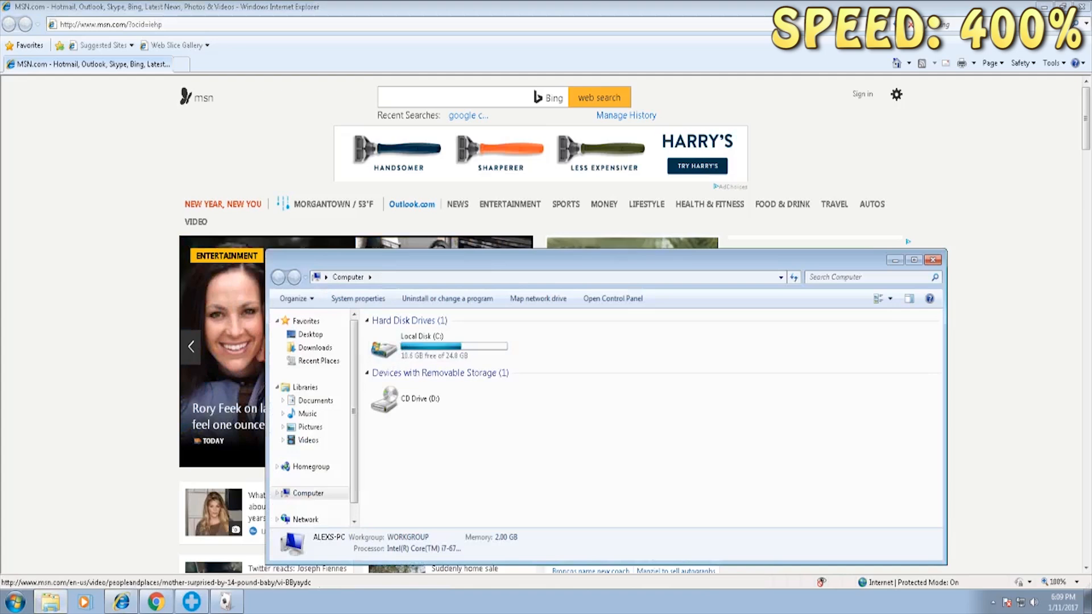
left_click(357, 298)
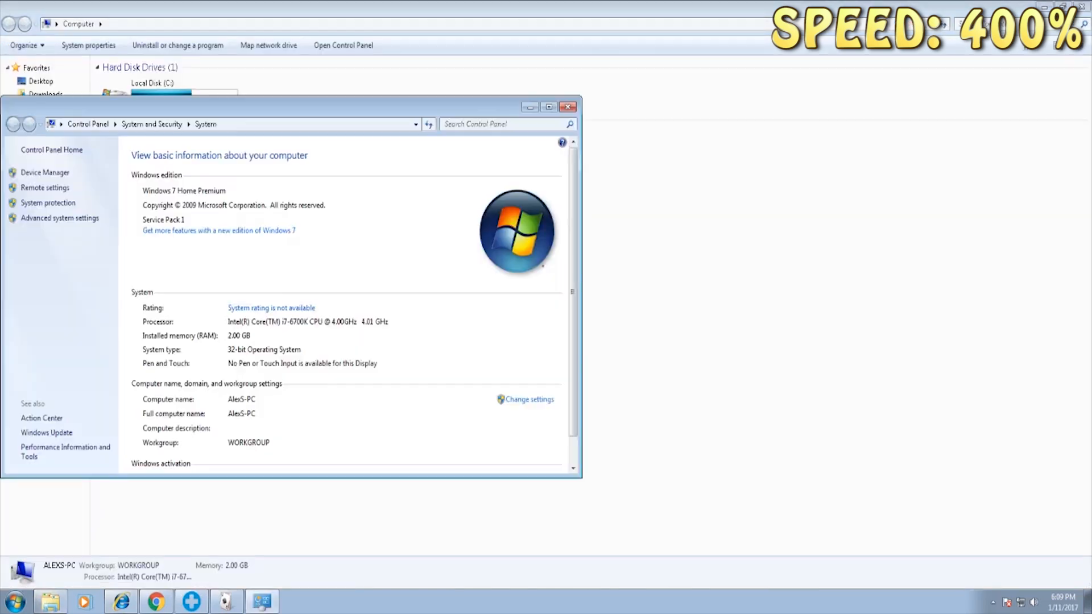
left_click(568, 107)
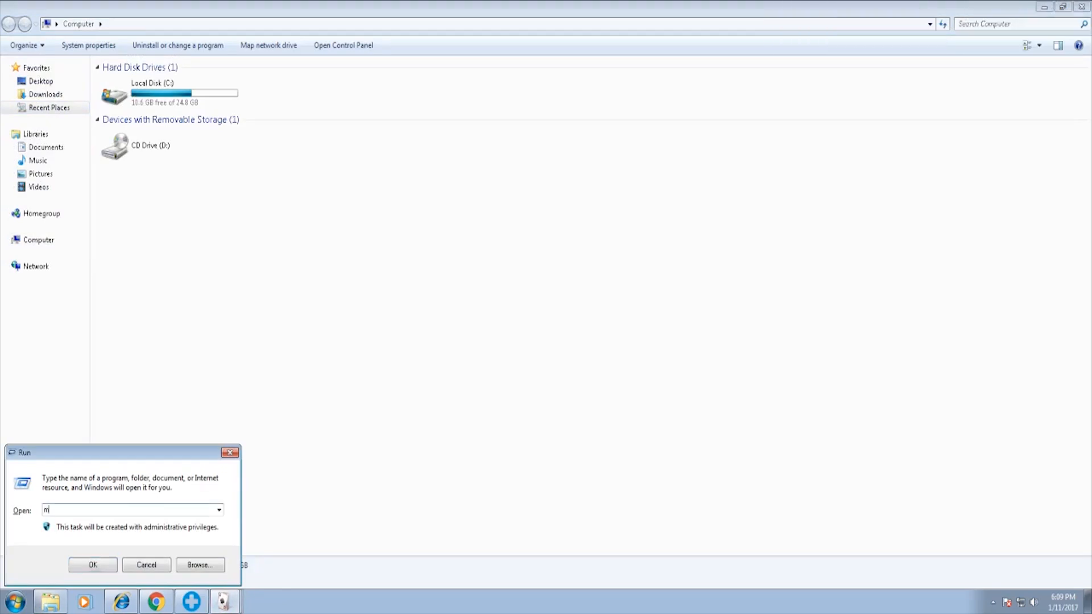
- Try 'sinfo' in the Run box and cancel it, then open and close Control Panel
type("sinfo")
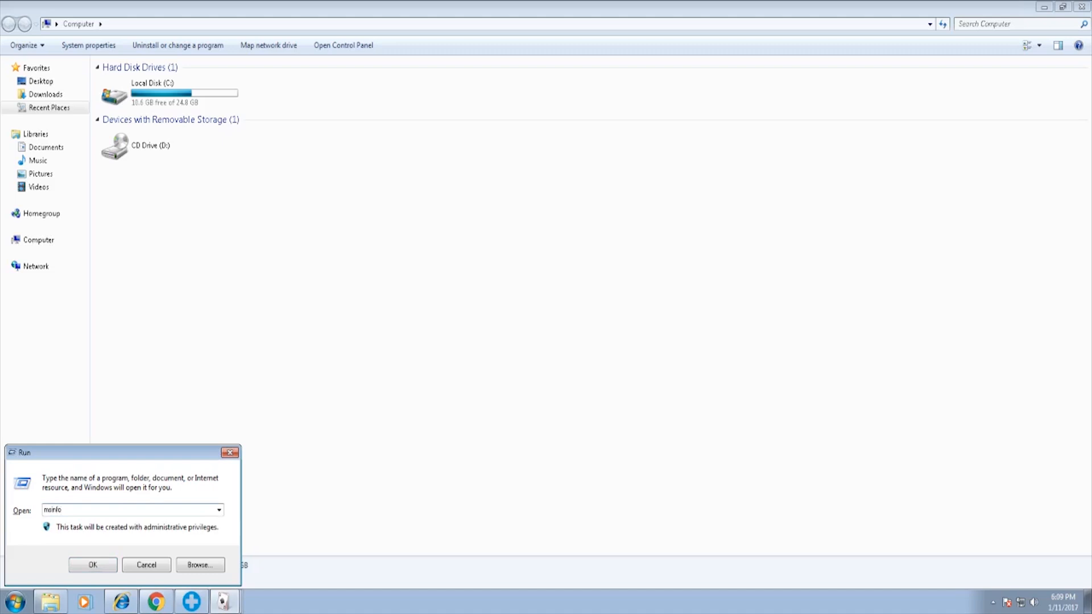
left_click(92, 565)
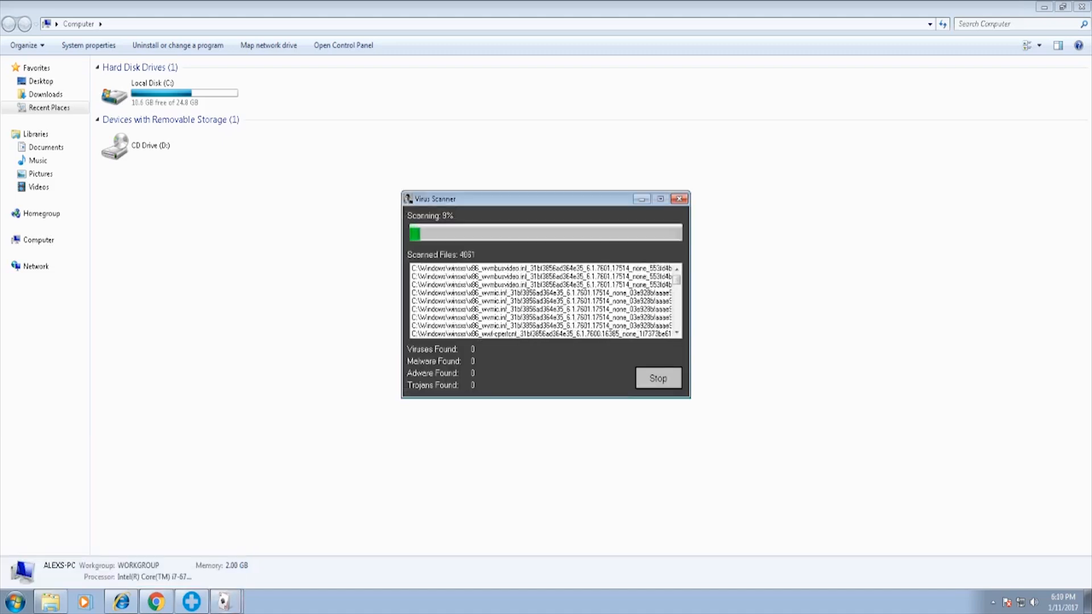
left_click(680, 199)
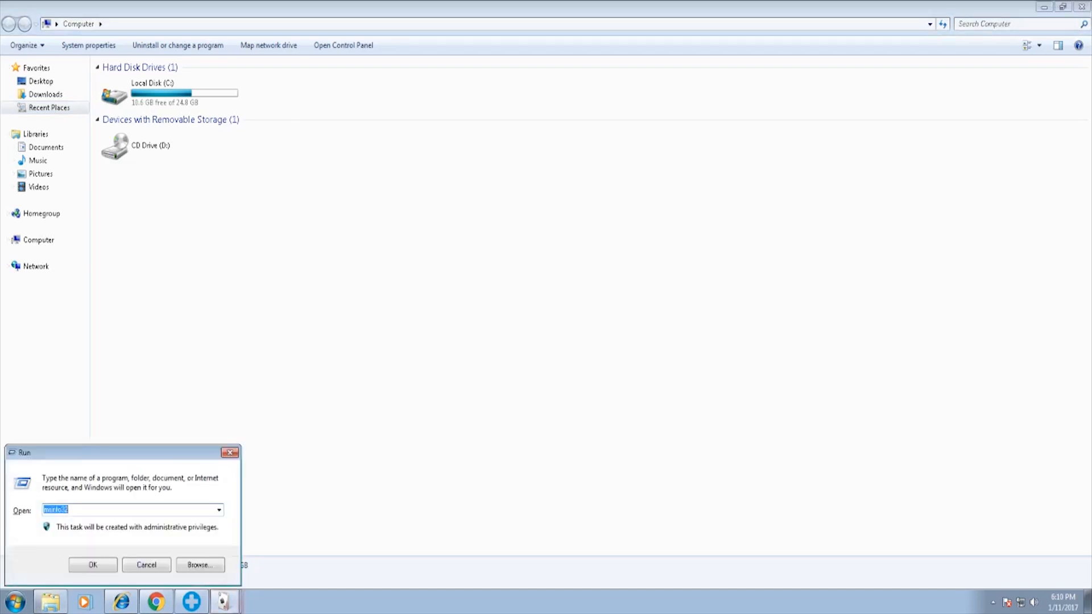
key("Delete")
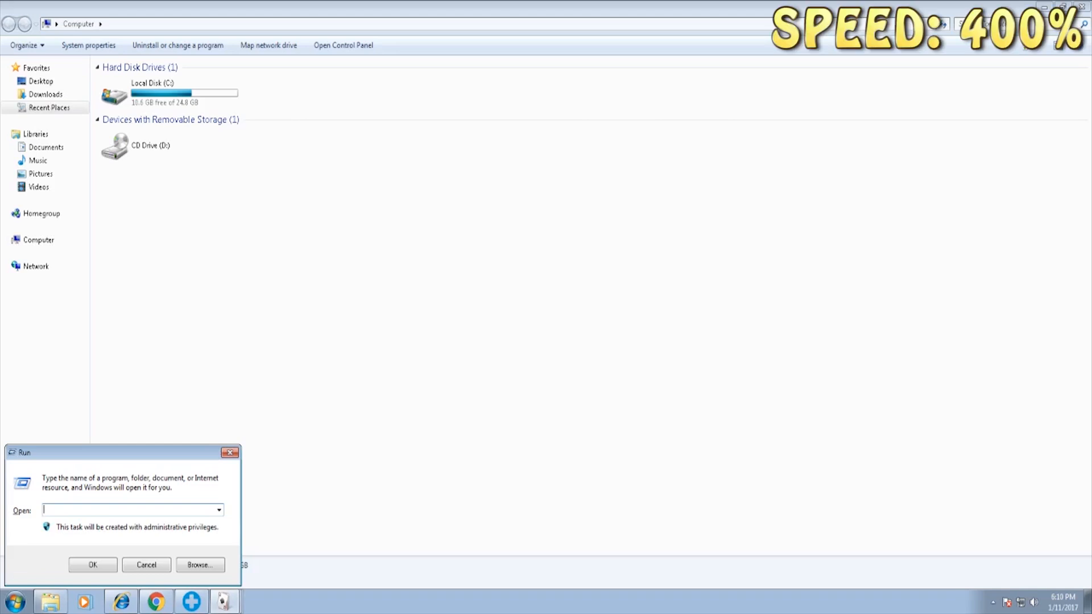
left_click(146, 565)
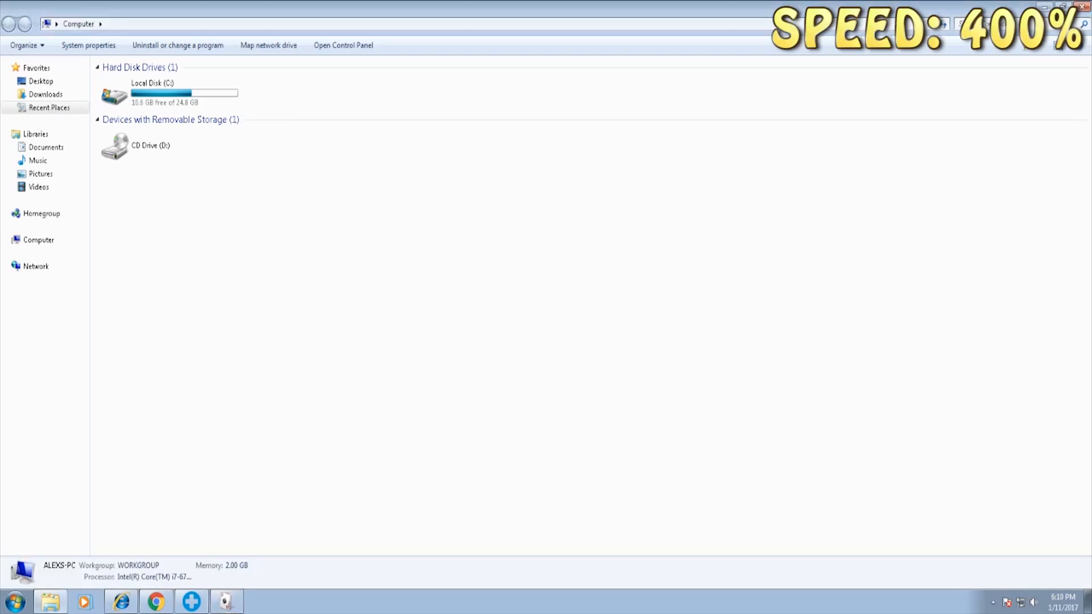
left_click(343, 44)
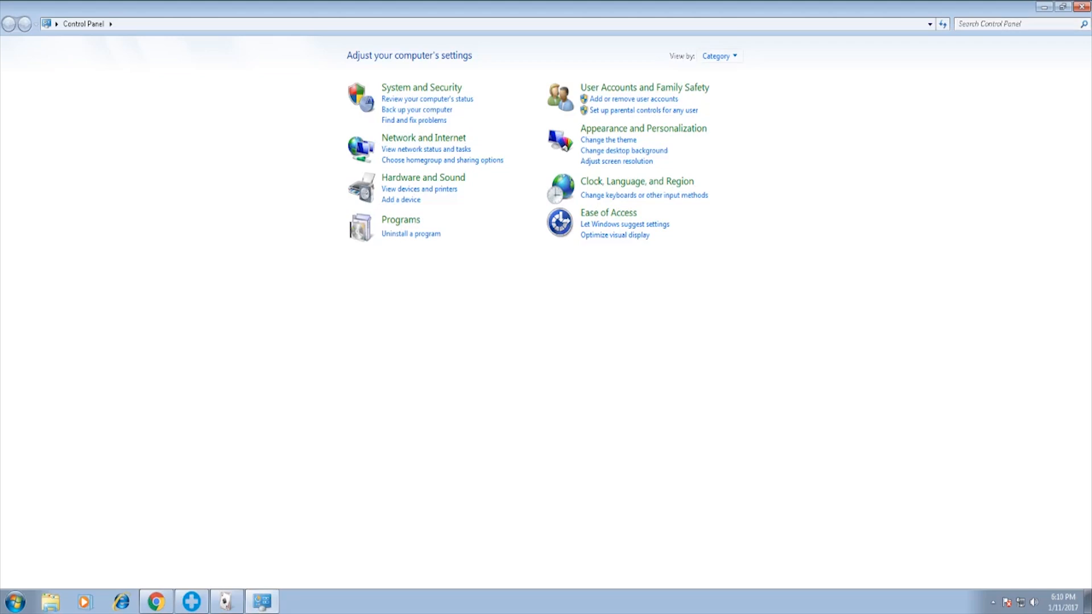
left_click(992, 603)
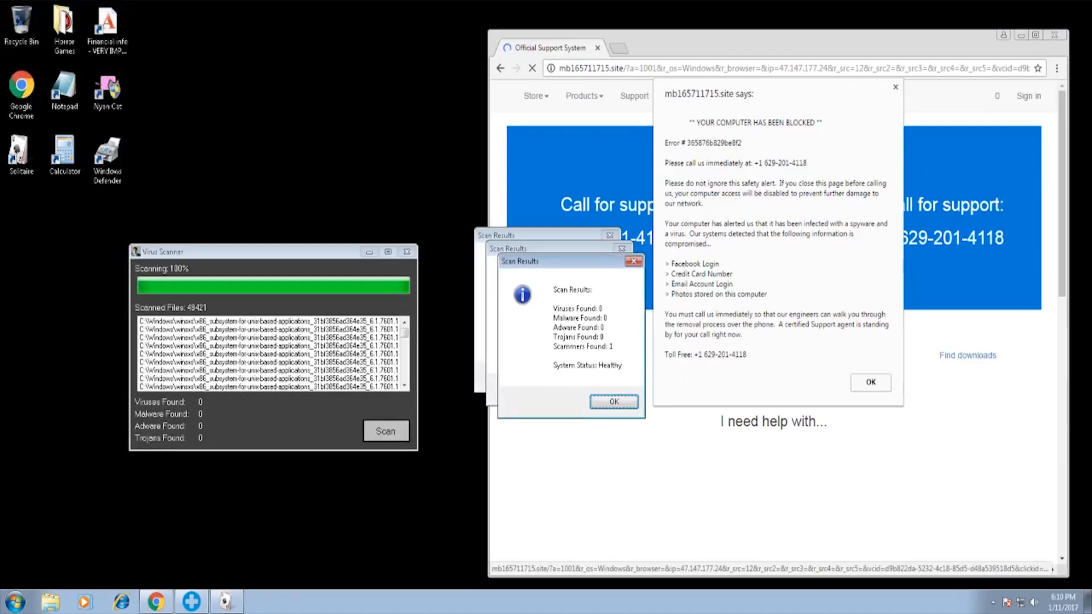
- Dismiss the scan results and scammer warning, then try Task Manager and dismiss its error
left_click(613, 402)
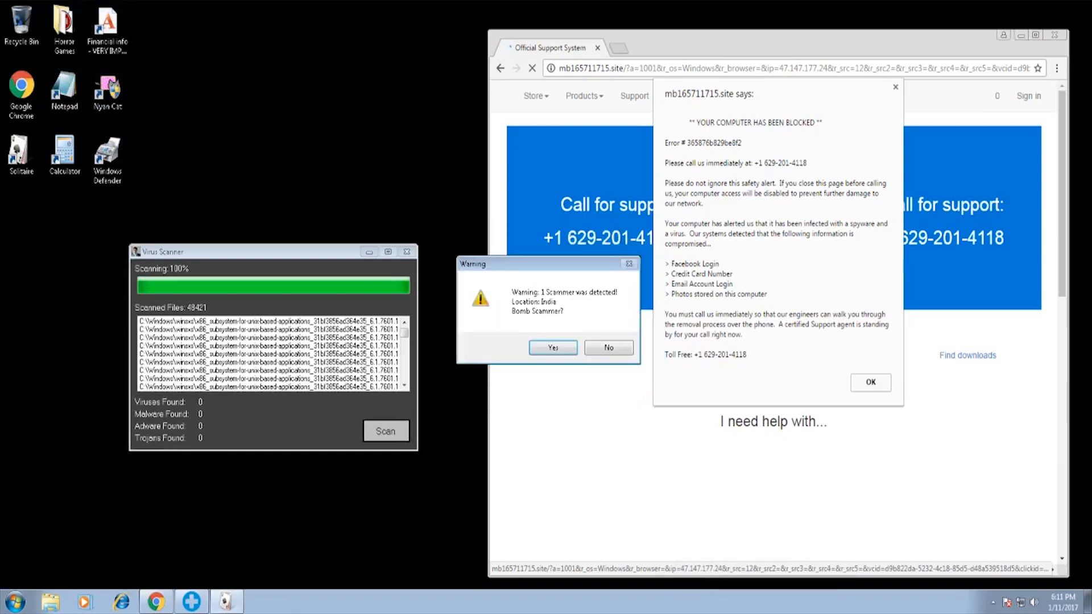
left_click(607, 348)
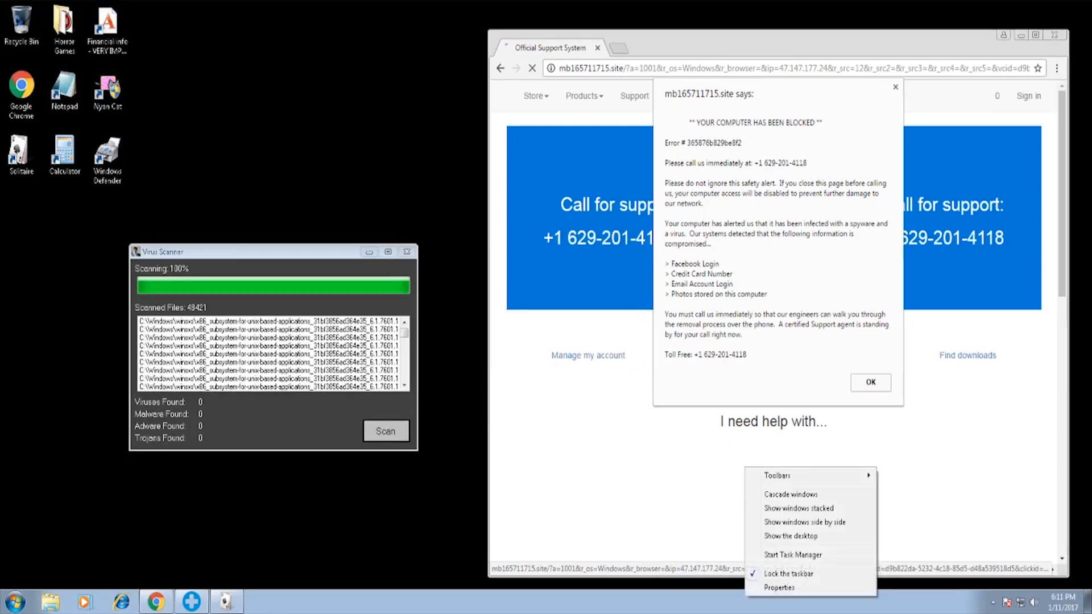
left_click(792, 555)
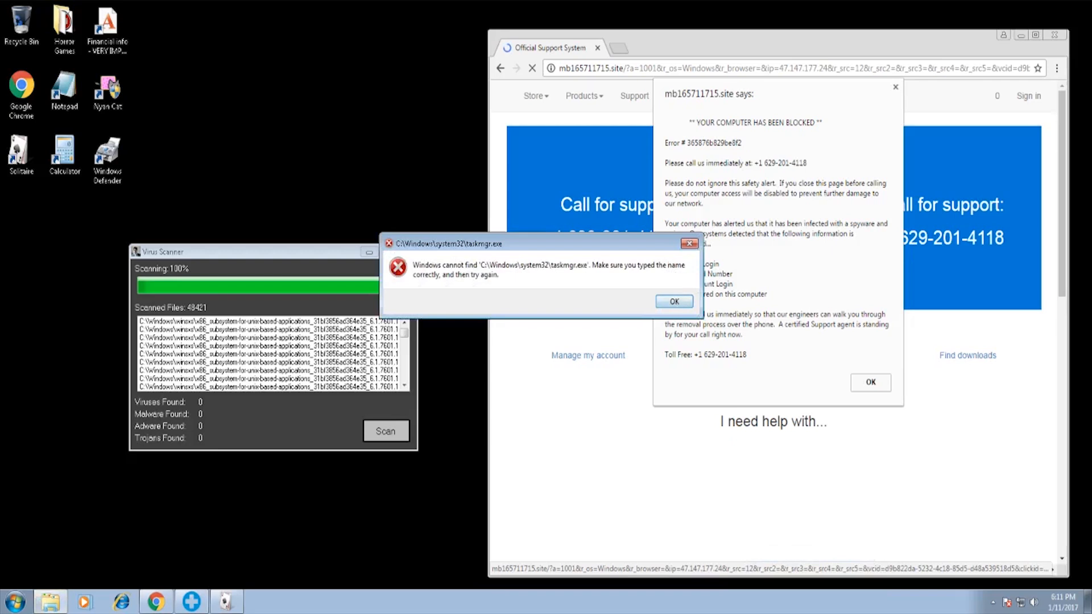
left_click(672, 301)
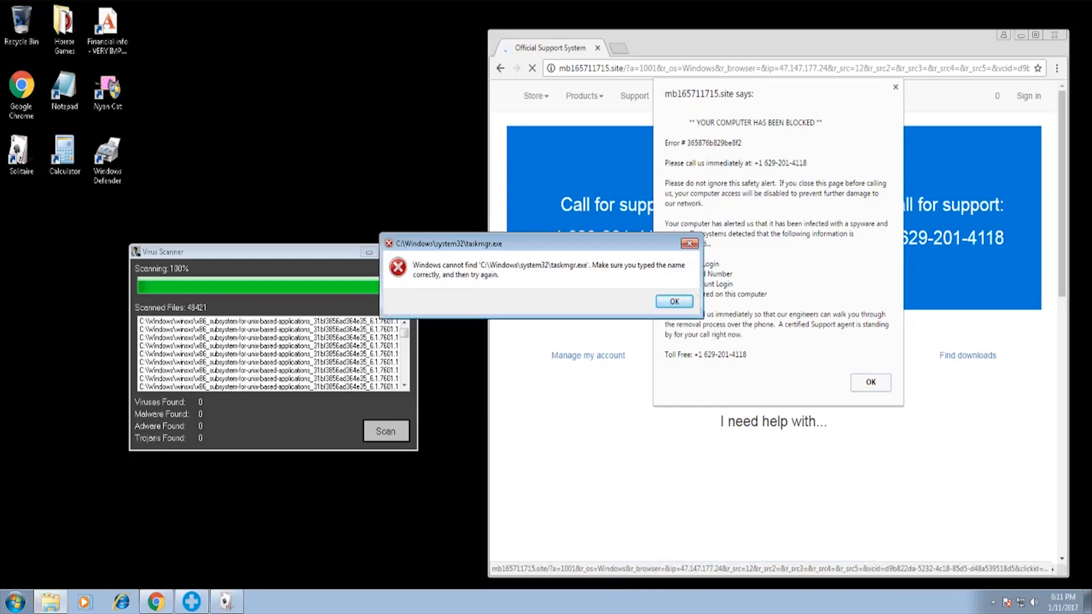
left_click(673, 301)
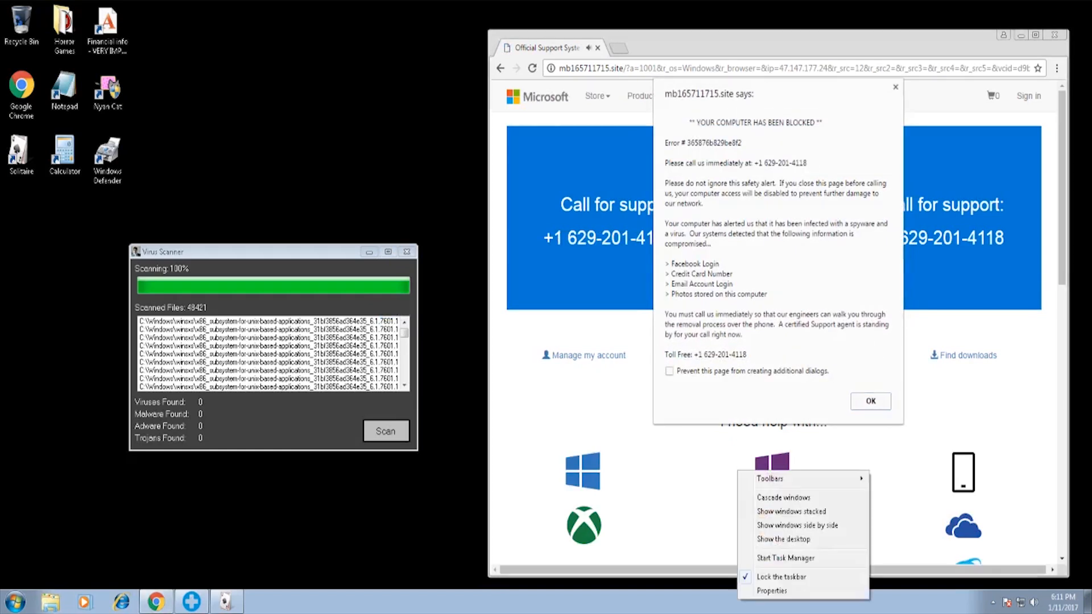
- Retry Task Manager, dismiss the error, and block further page dialogs to close Chrome's alert
left_click(785, 557)
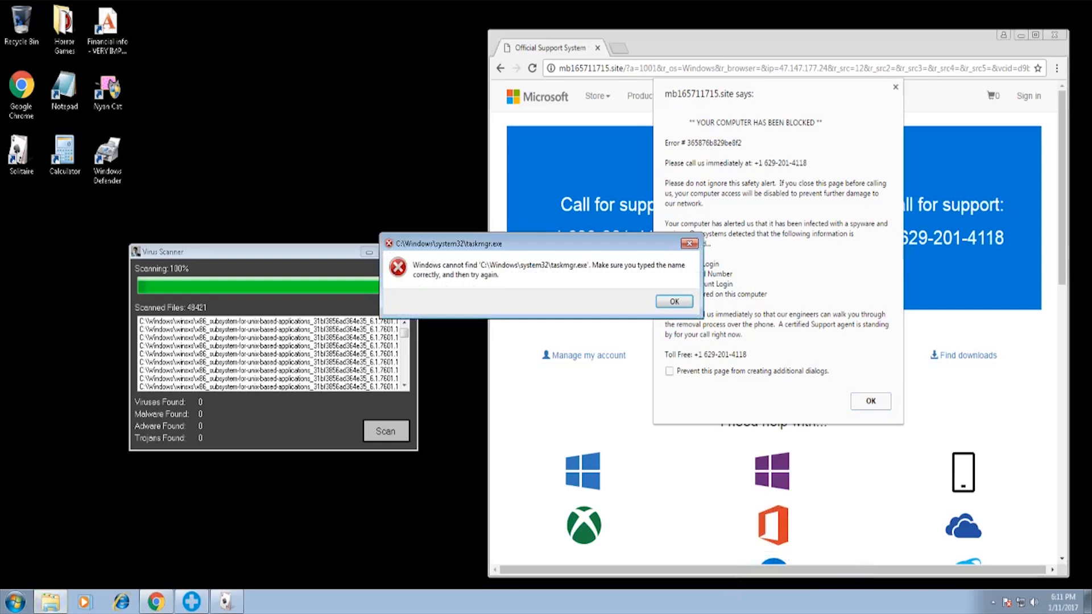
left_click(673, 301)
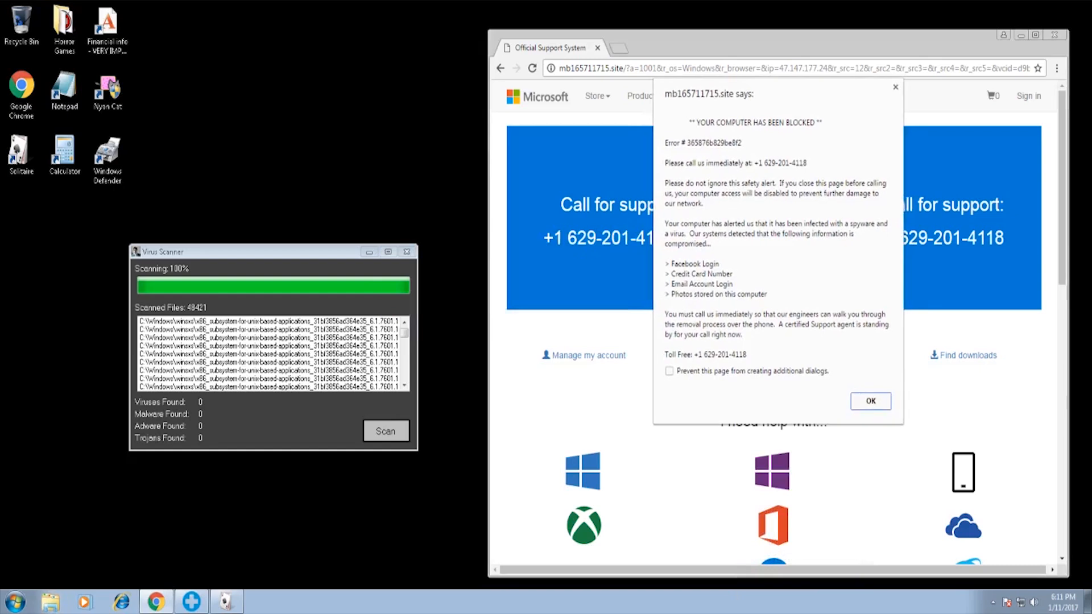
left_click(670, 370)
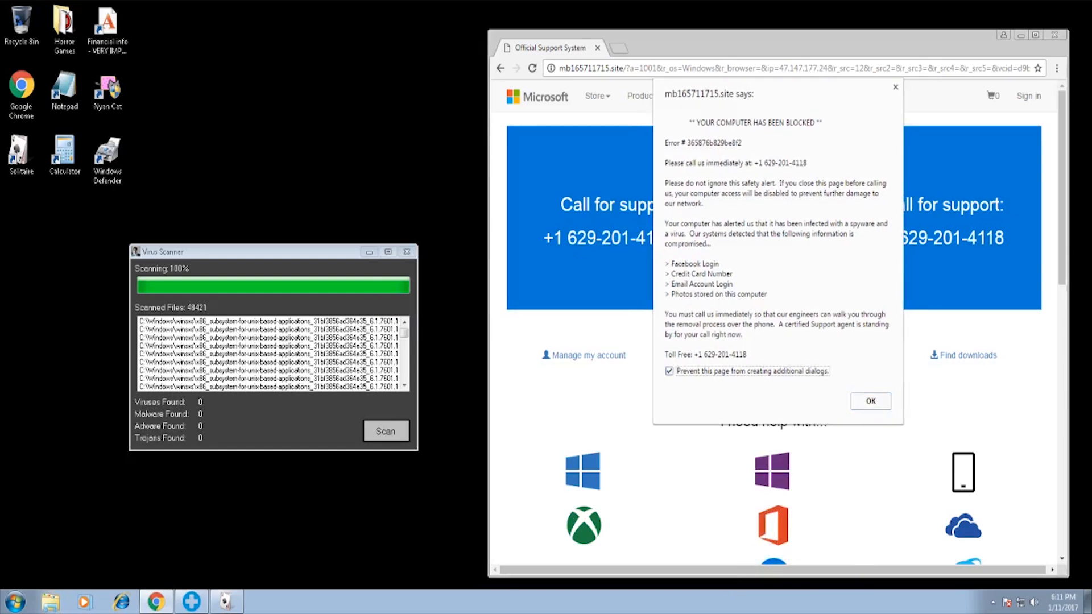
left_click(869, 401)
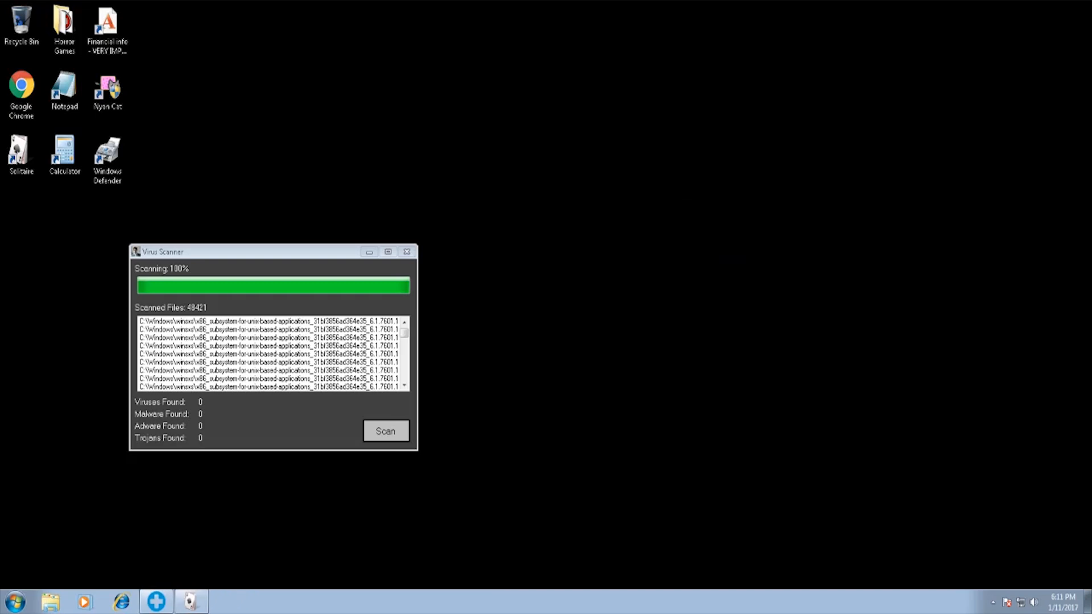
- Close the finished Virus Scanner window
left_click(407, 252)
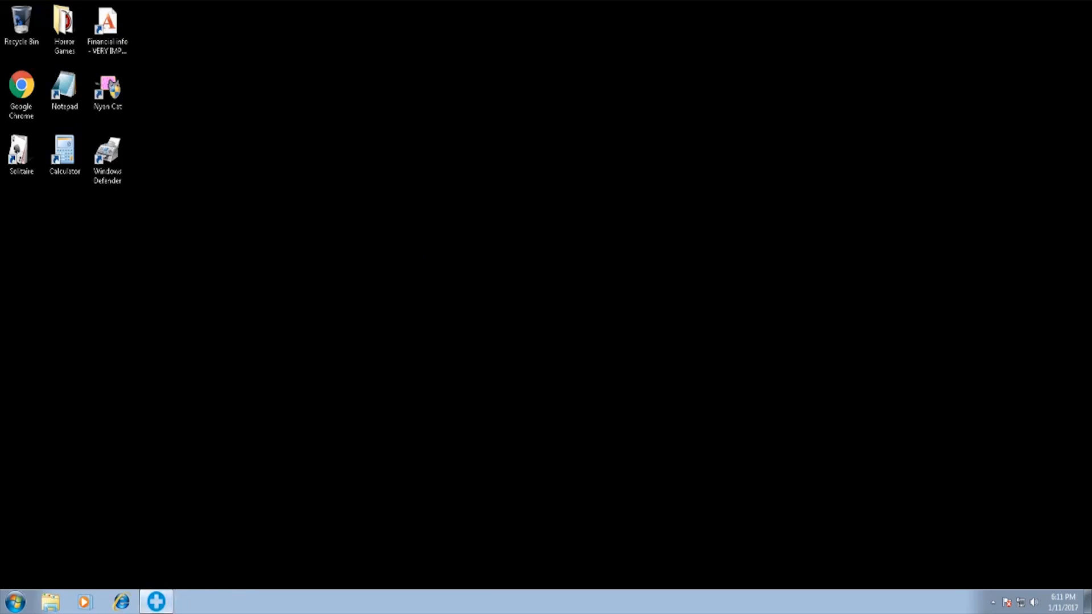
mouse_move(156, 601)
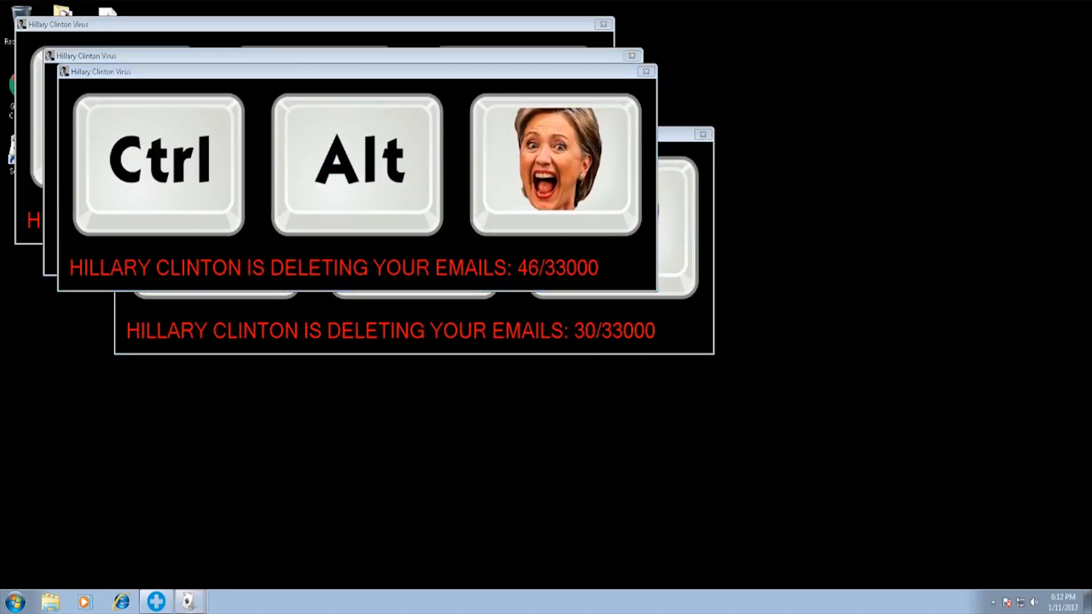
- Close the stacked email-deleting joke virus windows and the face picture
left_click(13, 601)
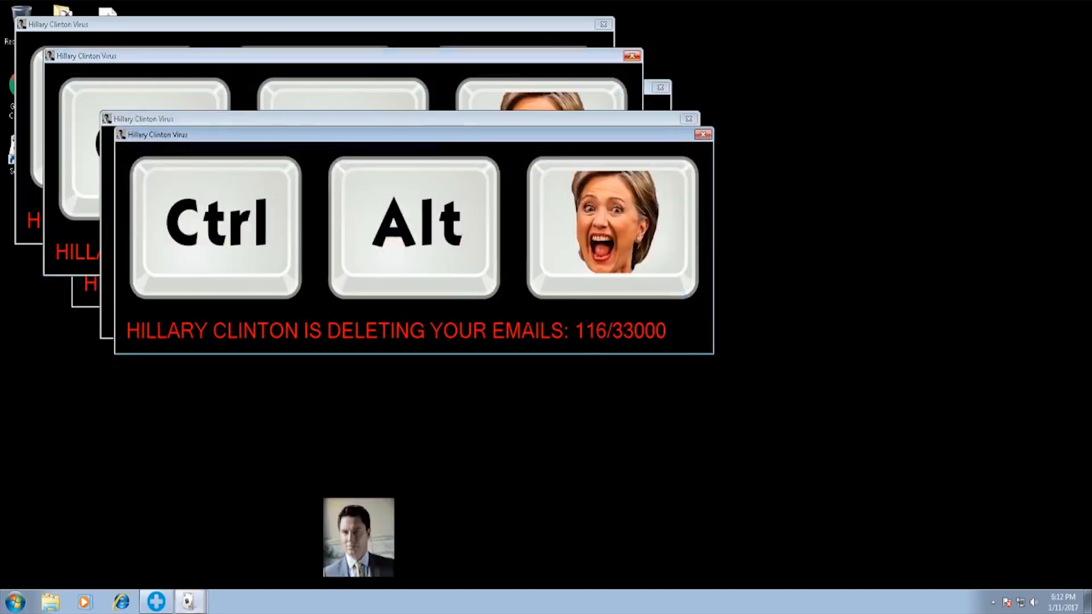
left_click(13, 601)
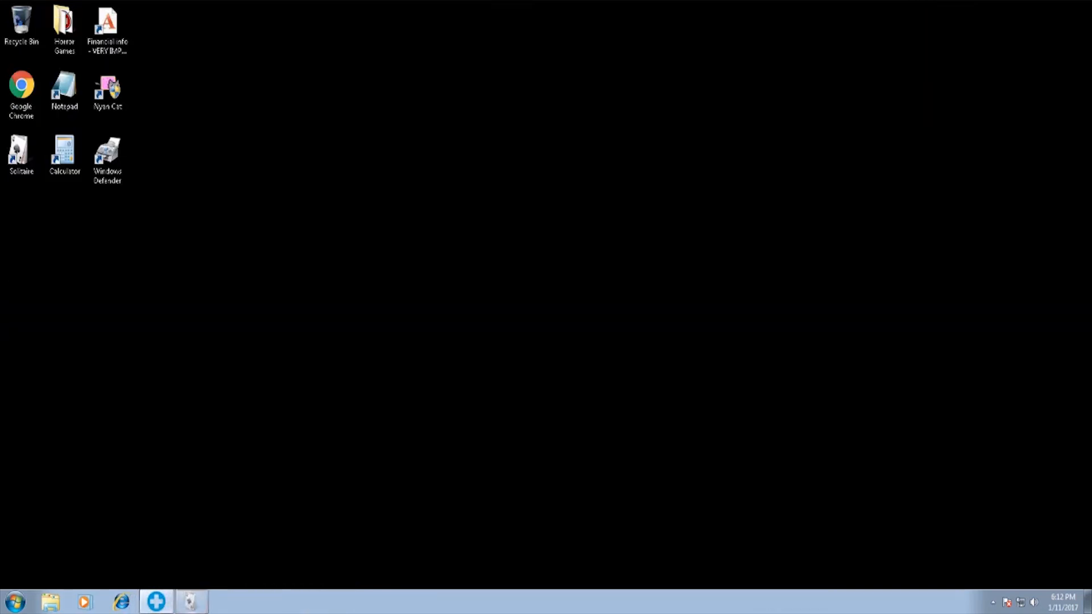
left_click(14, 601)
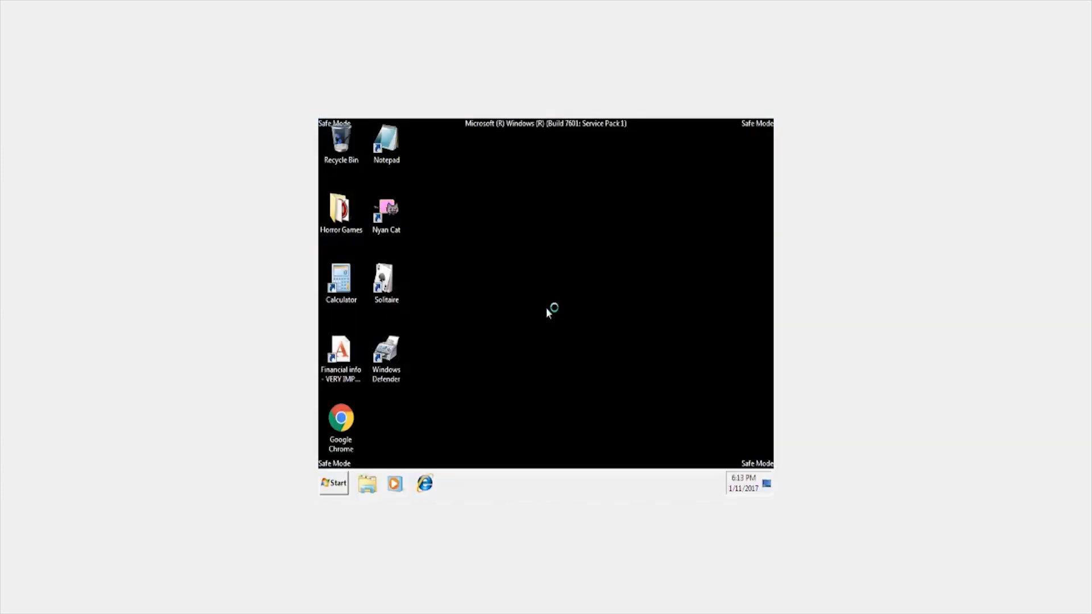
mouse_move(387, 284)
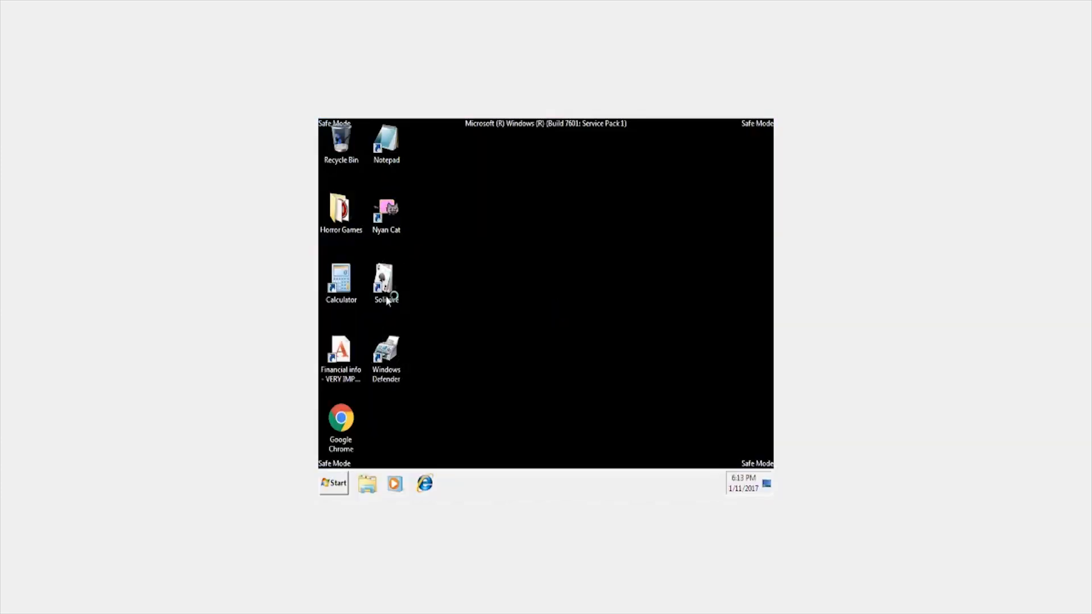
- Relaunch the anti-scammer toolset via the Solitaire shortcut, acknowledge its notice, and close Safe Mode help
double_click(386, 283)
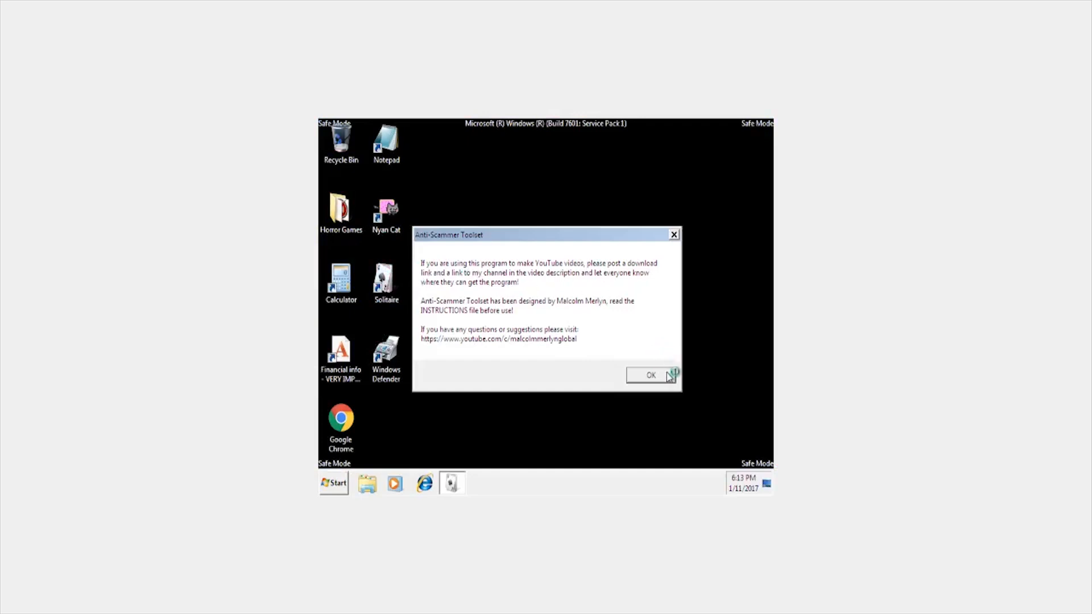
left_click(649, 375)
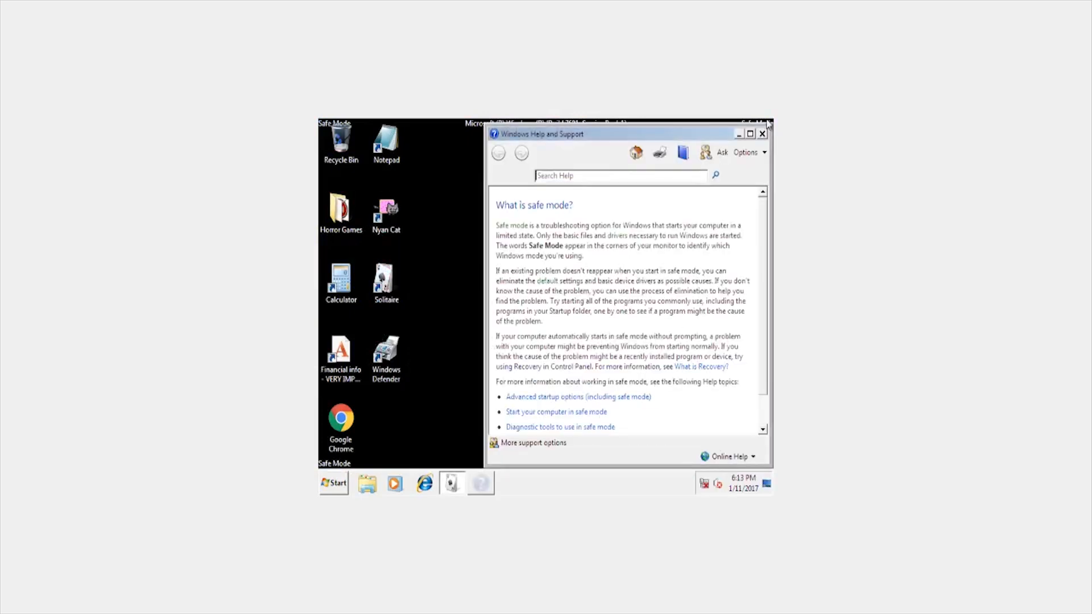
left_click(761, 133)
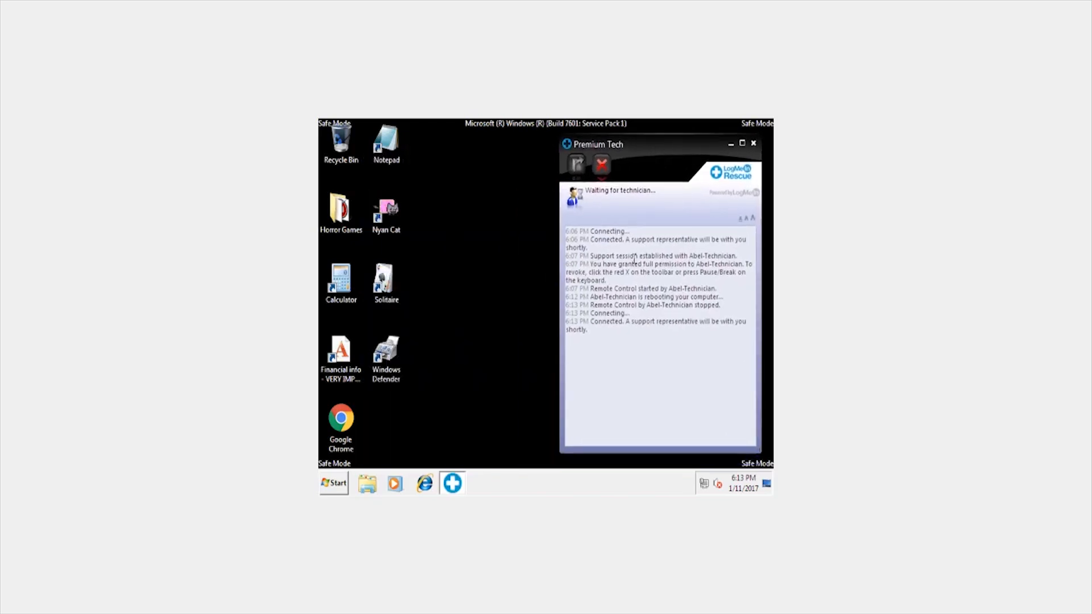
mouse_move(474, 353)
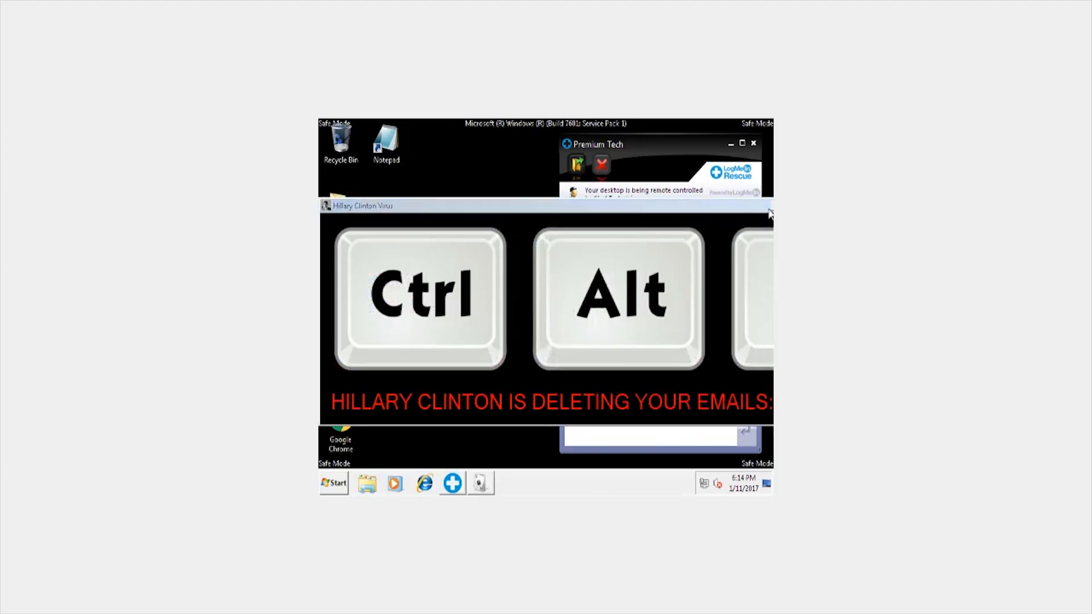
- Start the fake driver scan in the Anti-Scammer Toolset
left_click(731, 144)
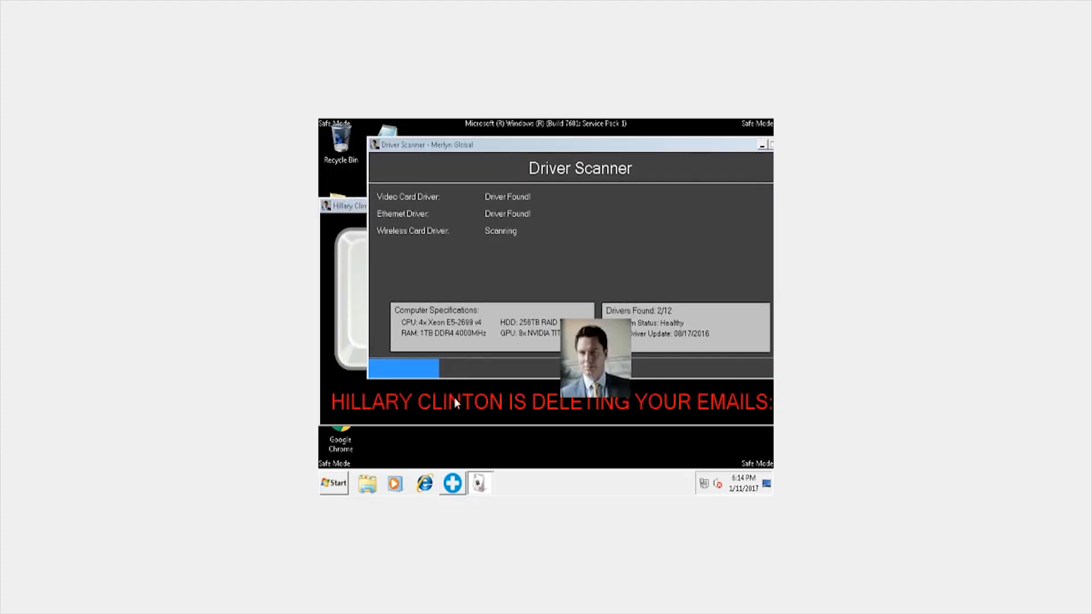
mouse_move(744, 188)
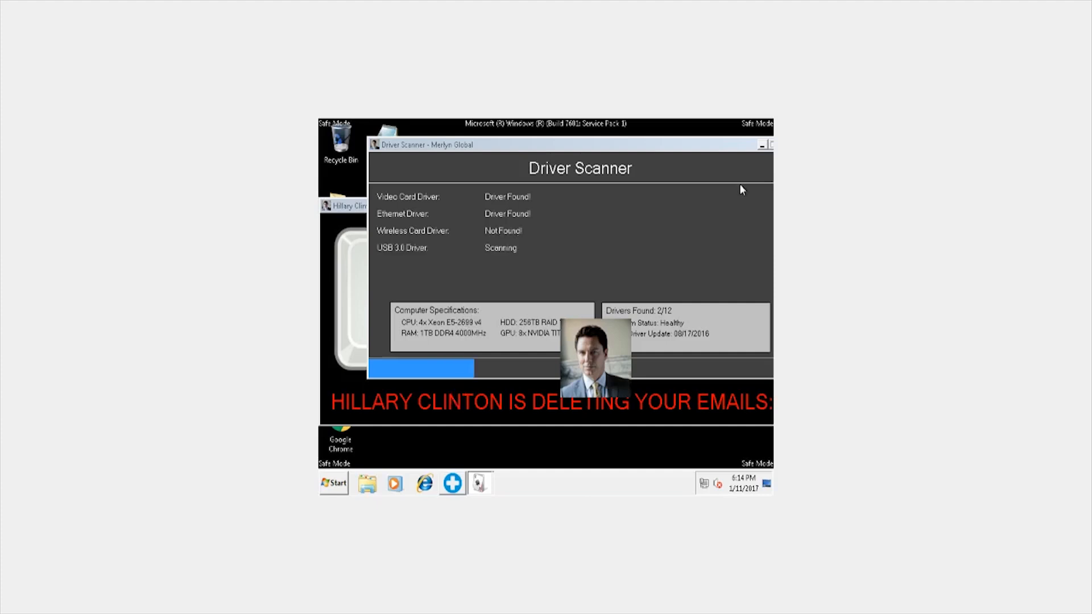
mouse_move(740, 188)
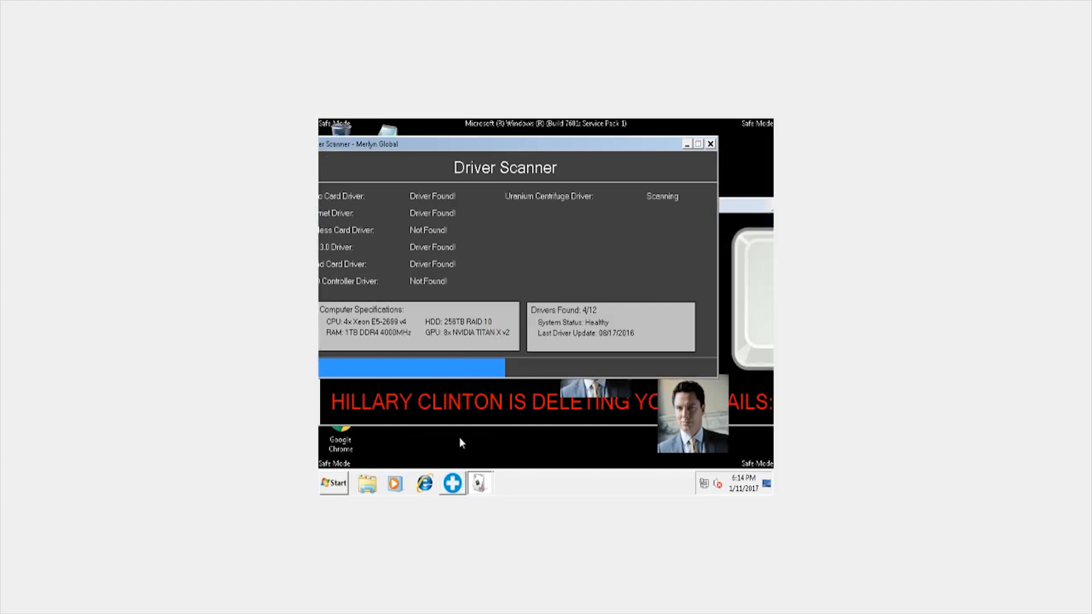
mouse_move(452, 482)
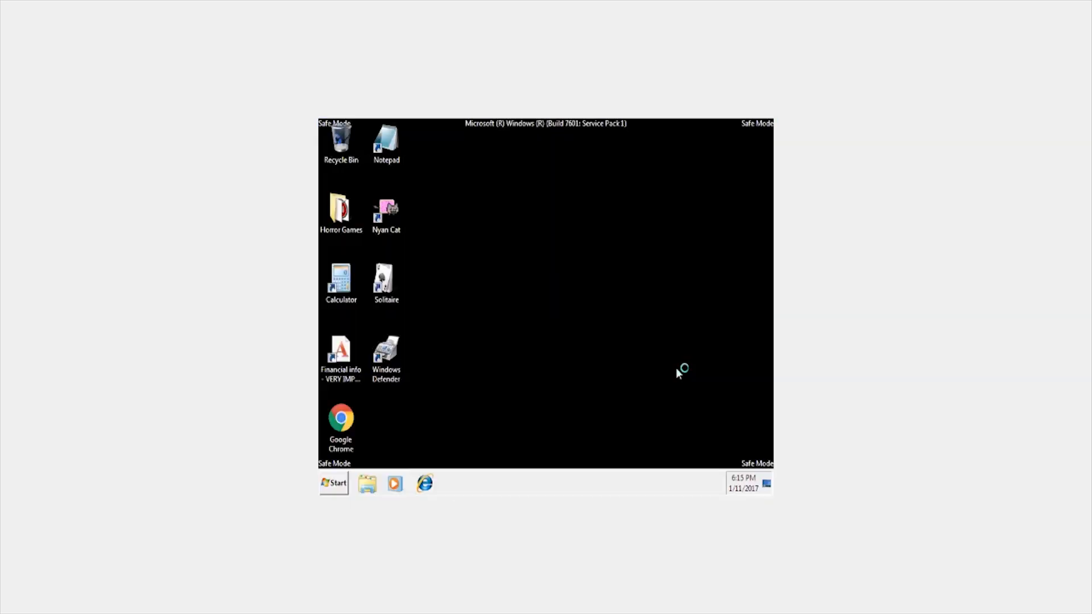
mouse_move(593, 388)
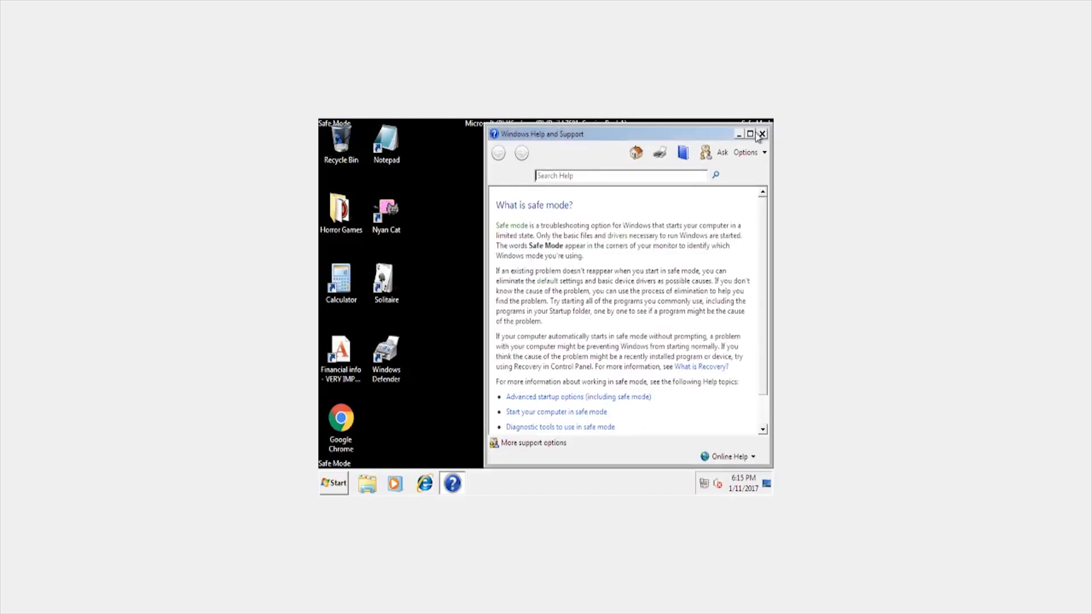
- Close the Safe Mode help article and launch all enabled prank features
left_click(762, 134)
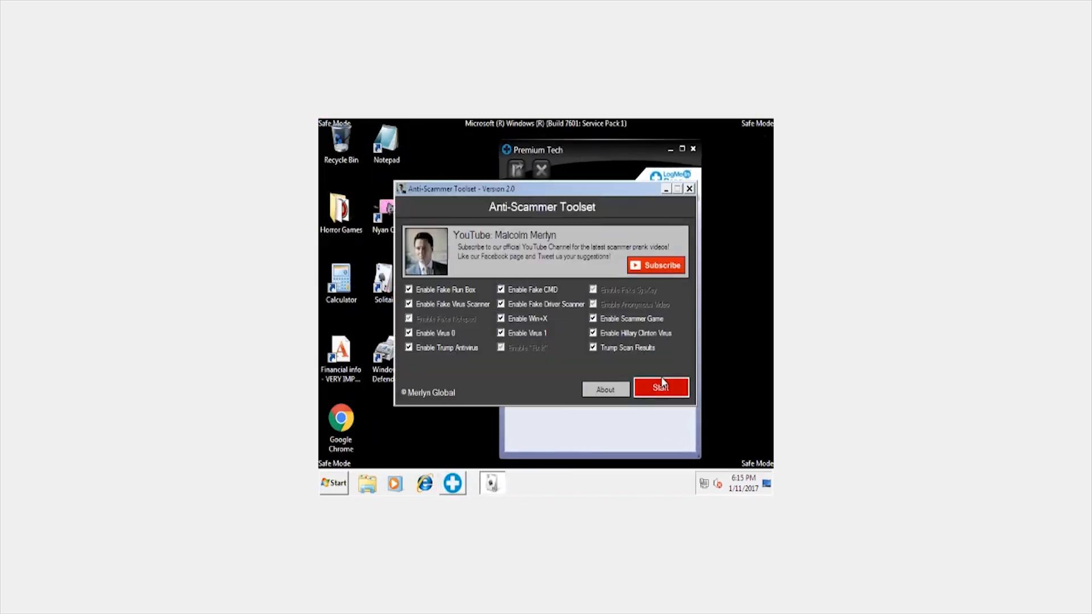
left_click(660, 388)
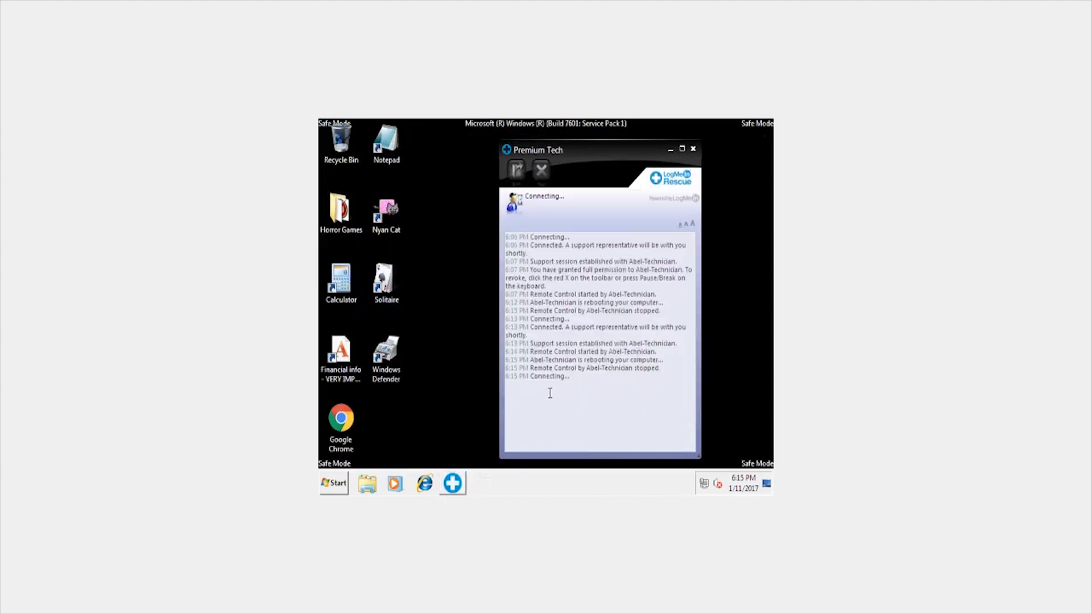
mouse_move(478, 396)
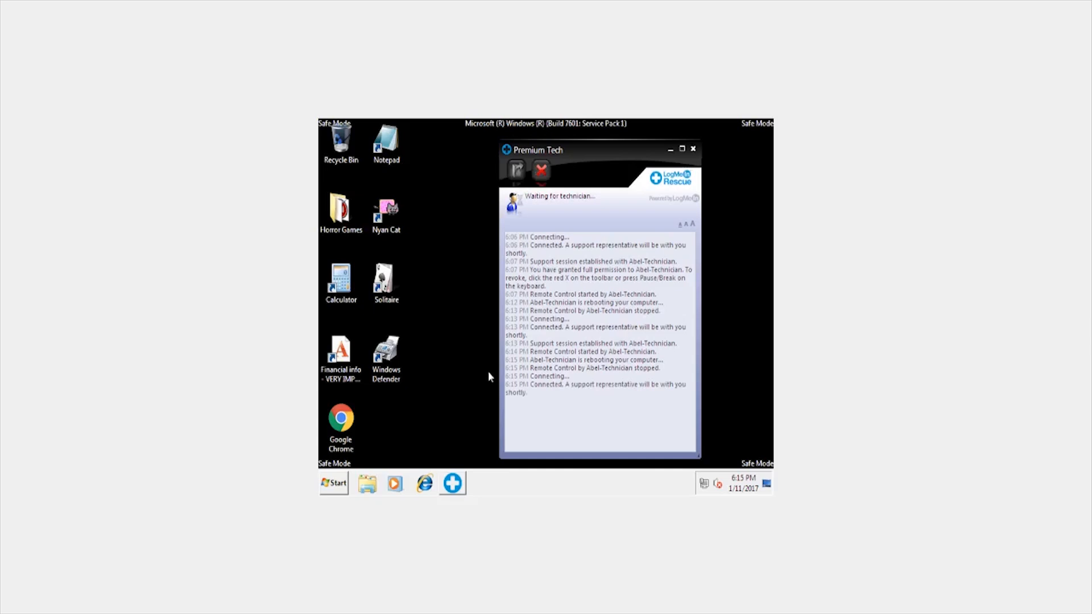
mouse_move(500, 353)
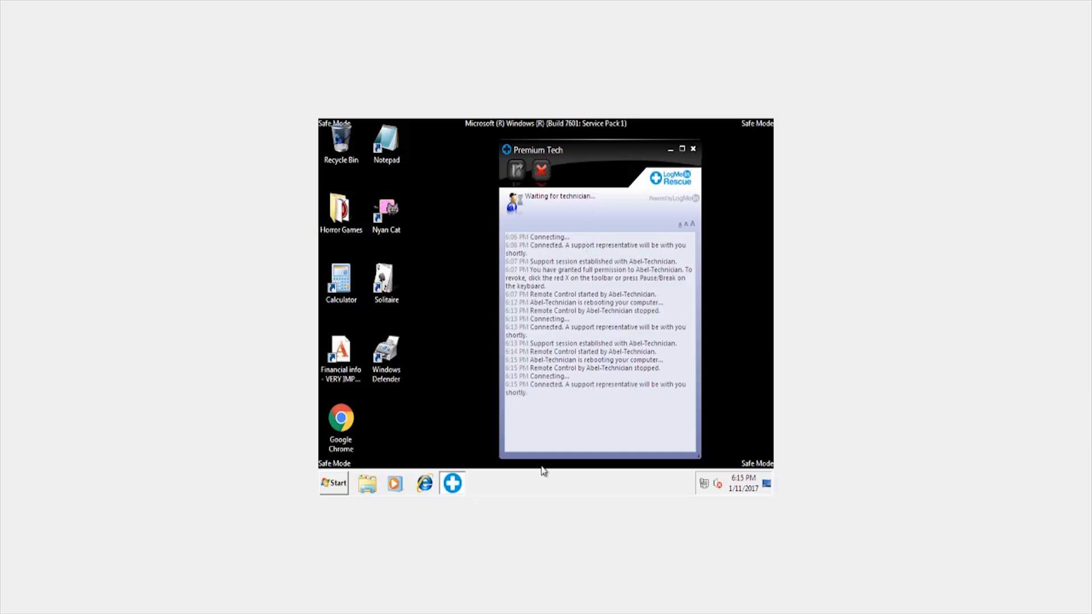
mouse_move(329, 391)
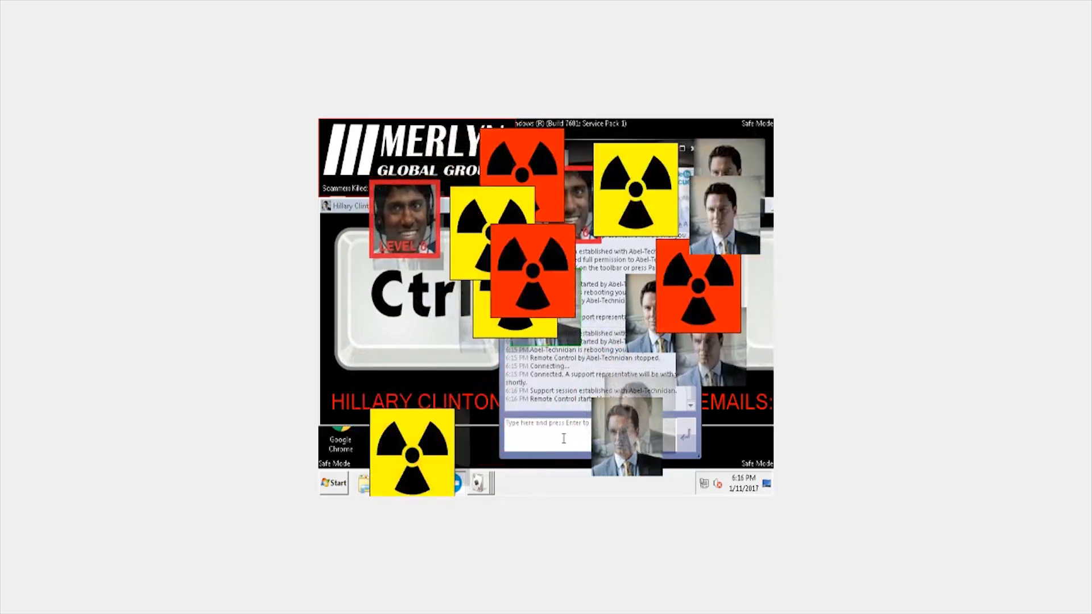
- Bring up the program launcher while the radiation popups multiply
left_click(332, 482)
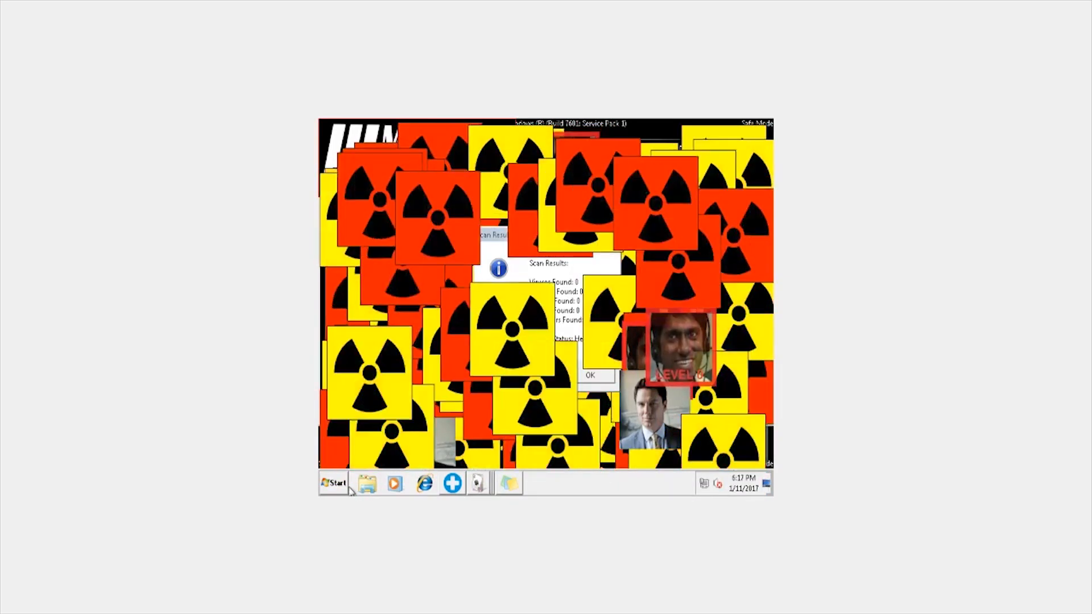
left_click(334, 483)
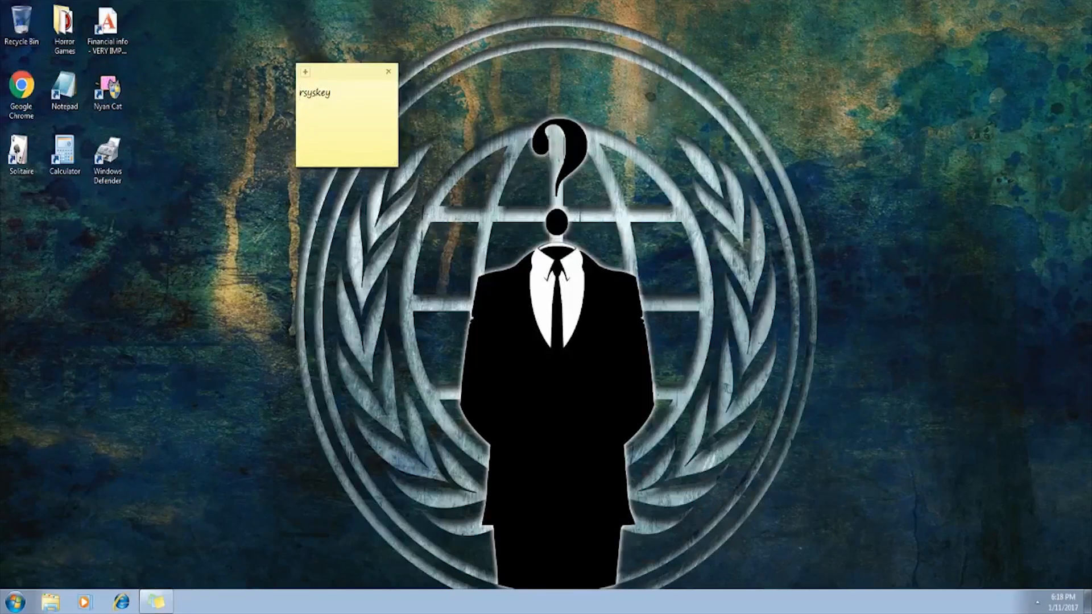
mouse_move(65, 90)
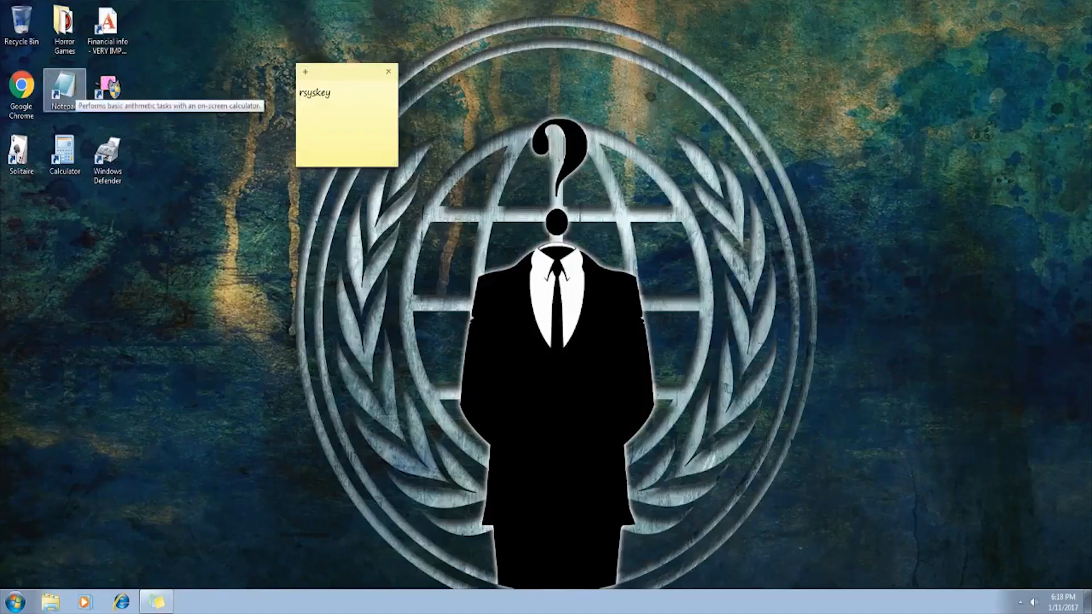
mouse_move(108, 157)
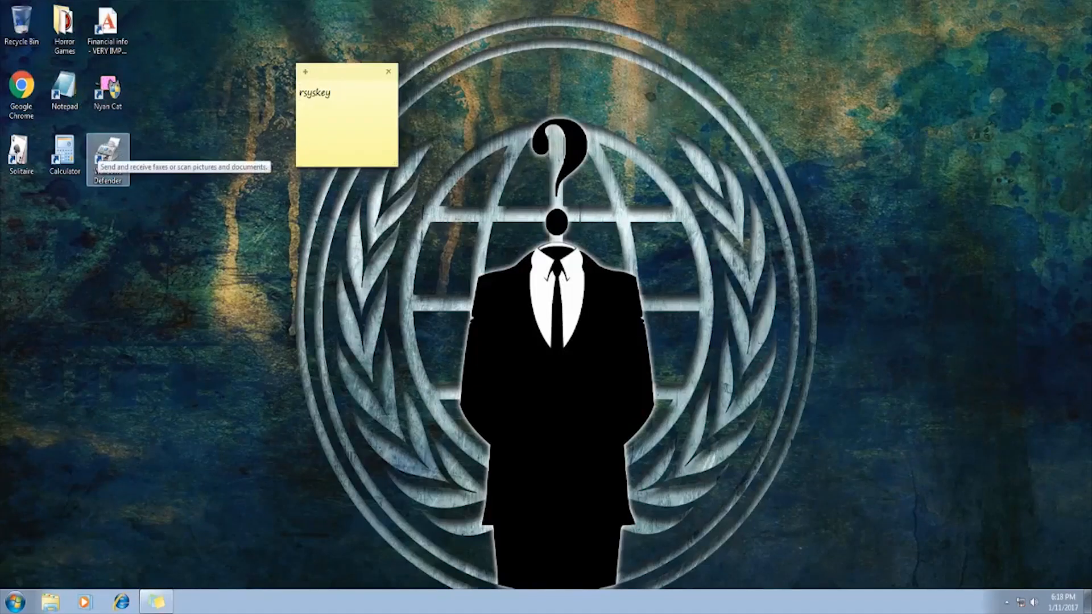
- Relaunch the disguised Windows Defender toolset, dismiss its notice, and keep the rsyskey sticky note
double_click(107, 155)
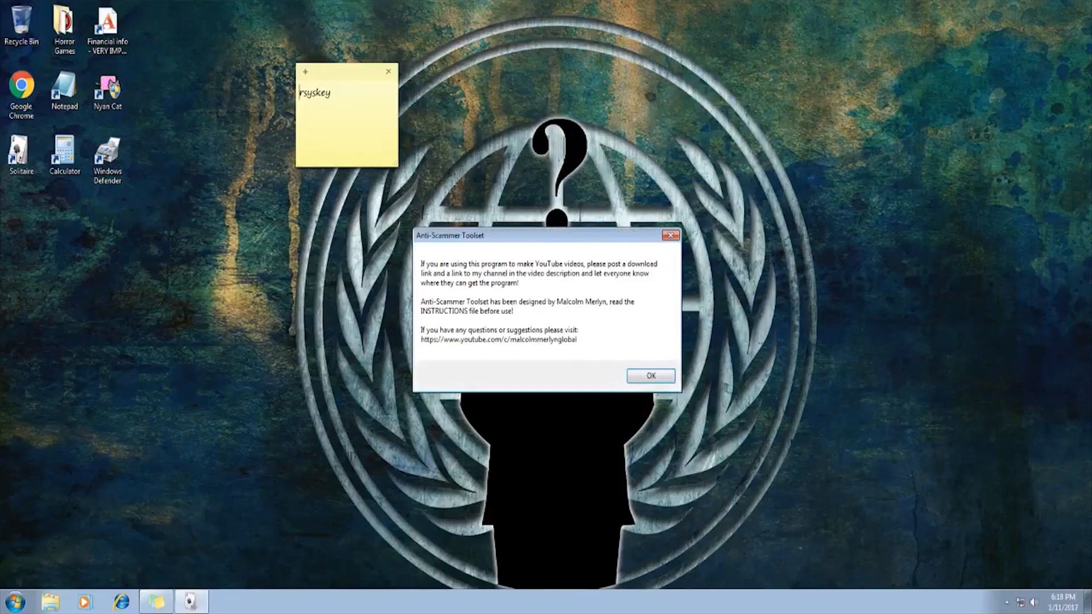
left_click(649, 375)
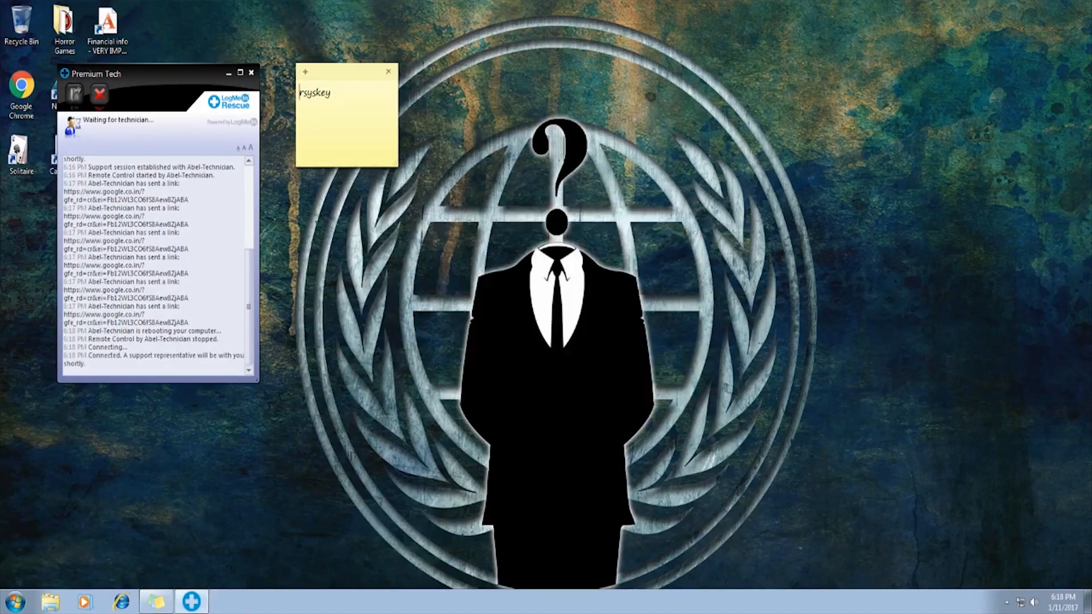
left_click(388, 71)
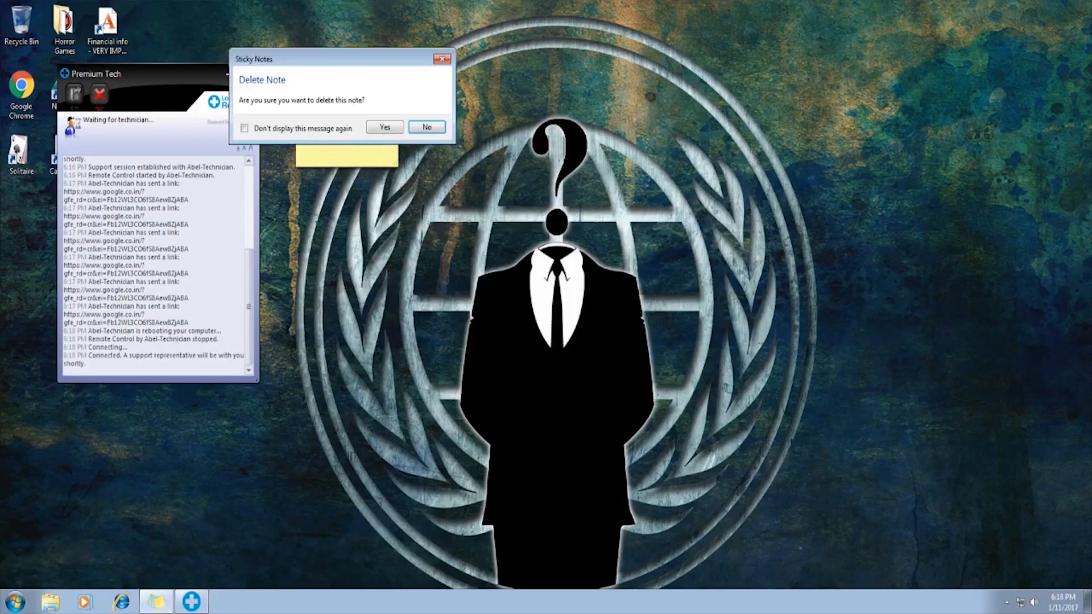
left_click(425, 127)
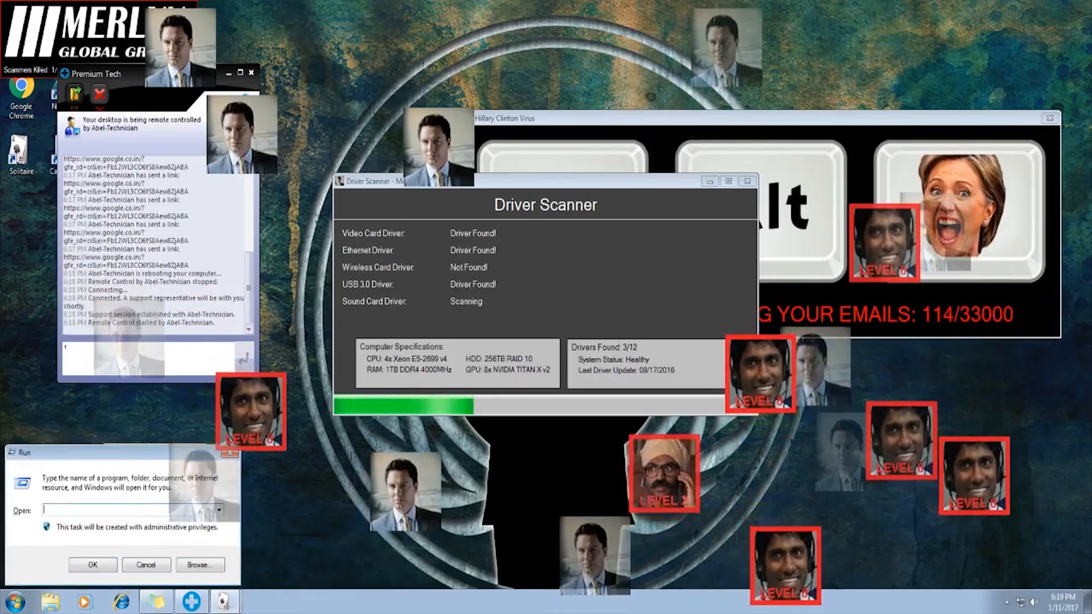
- Type '$', try deleting the rsyskey sticky note again, and bring up Start search
type("$")
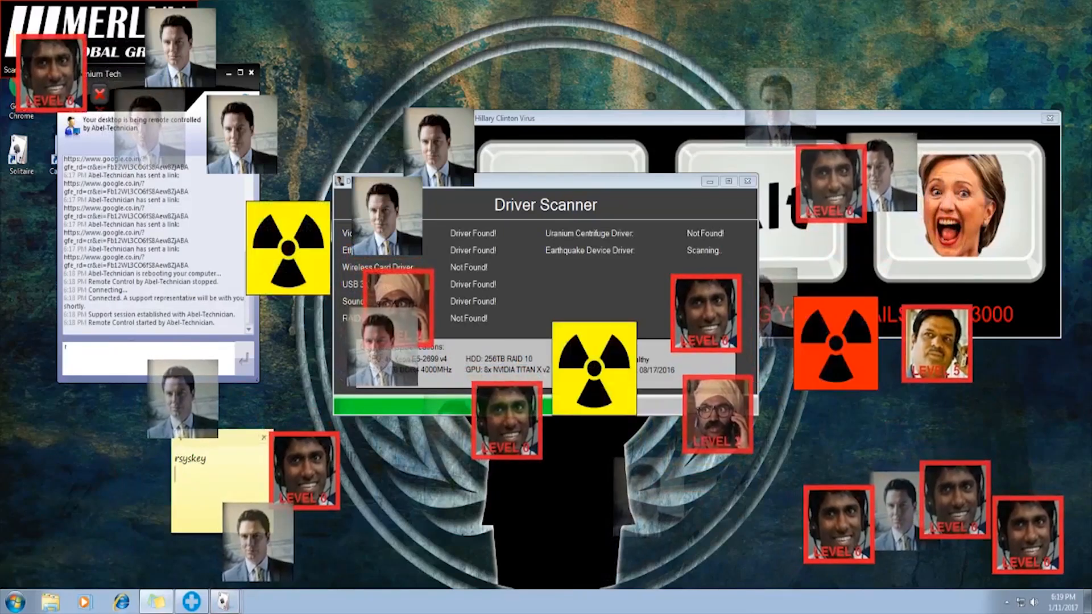
left_click(264, 438)
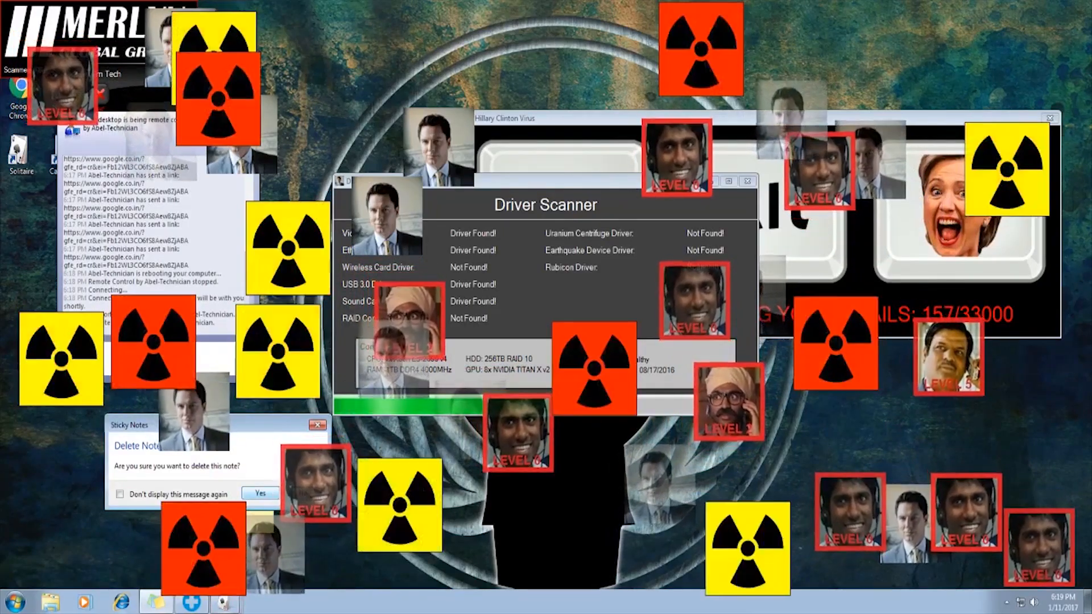
left_click(259, 493)
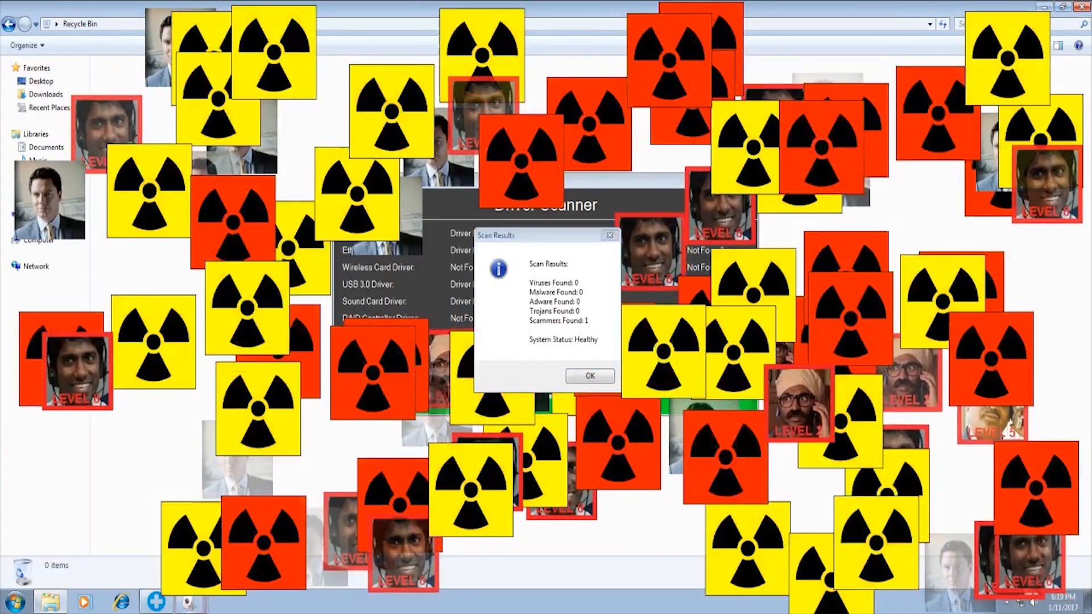
left_click(10, 601)
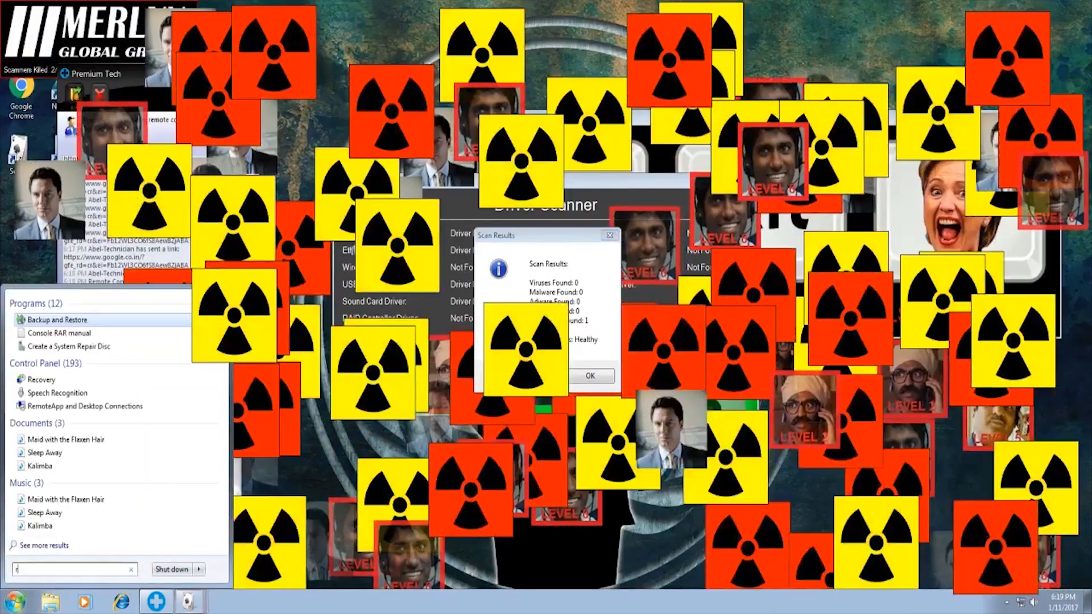
- Search for syskey, answer the SAM Lock Tool prompt, and dismiss the scan results and scammer warning
type("syskey")
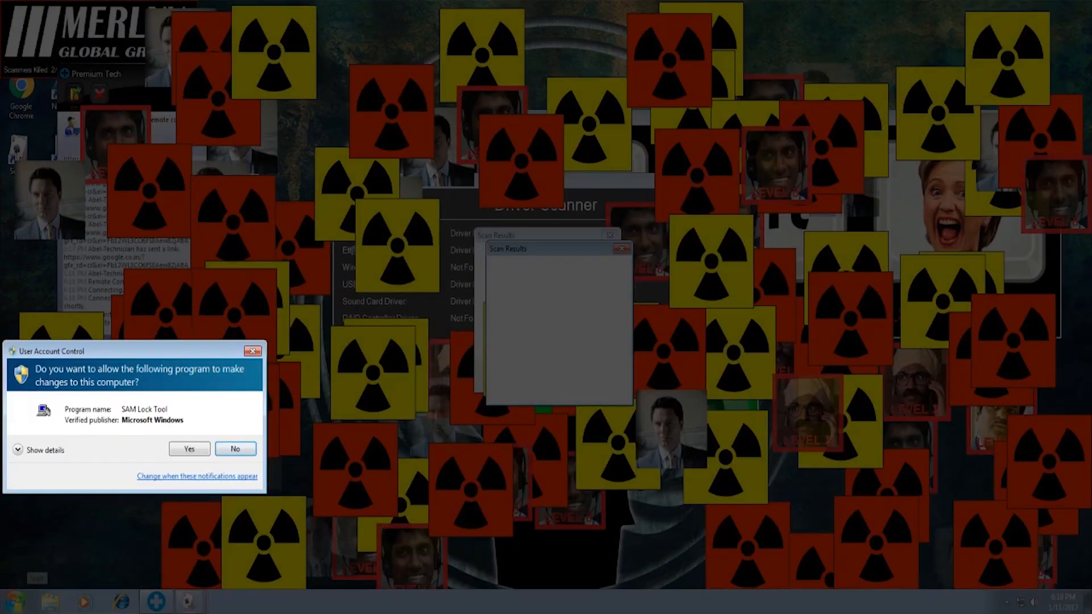
left_click(189, 449)
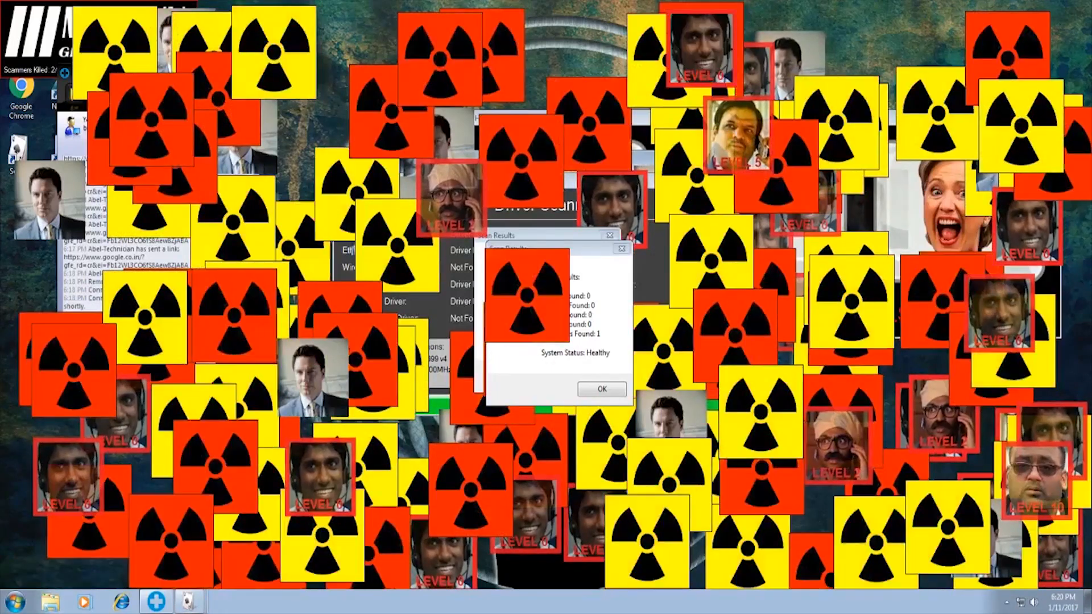
left_click(600, 389)
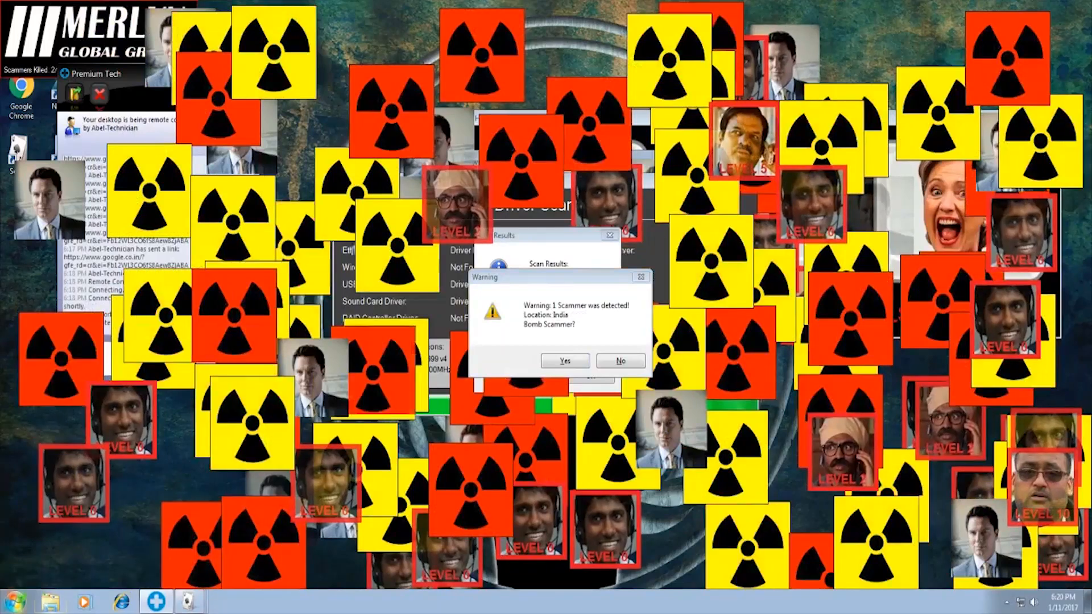
left_click(13, 601)
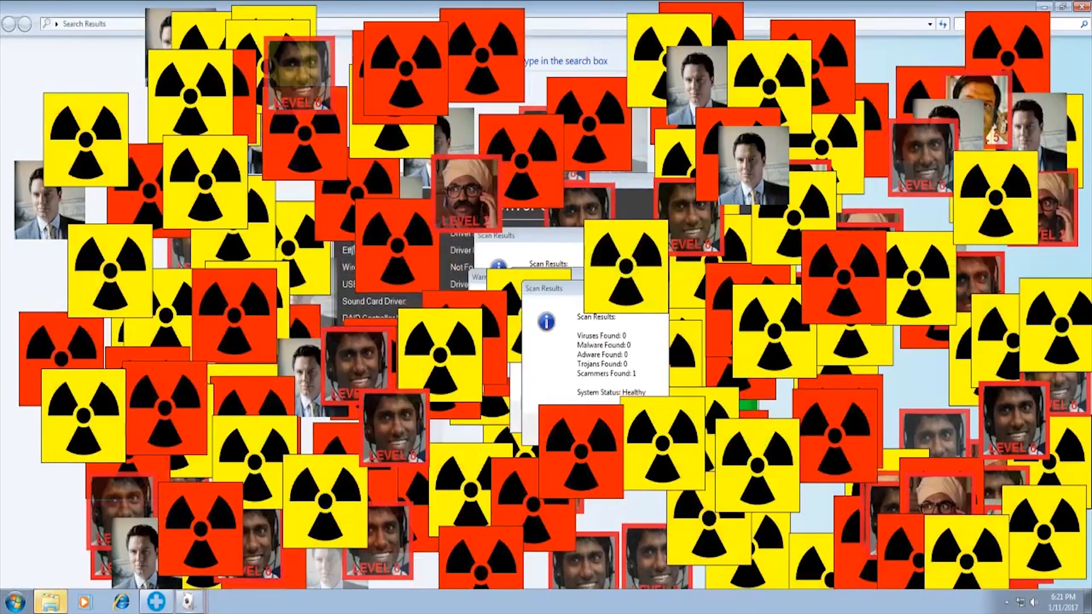
- Open the Start menu listing Notepad, Paint, Calculator and Control Panel
left_click(8, 601)
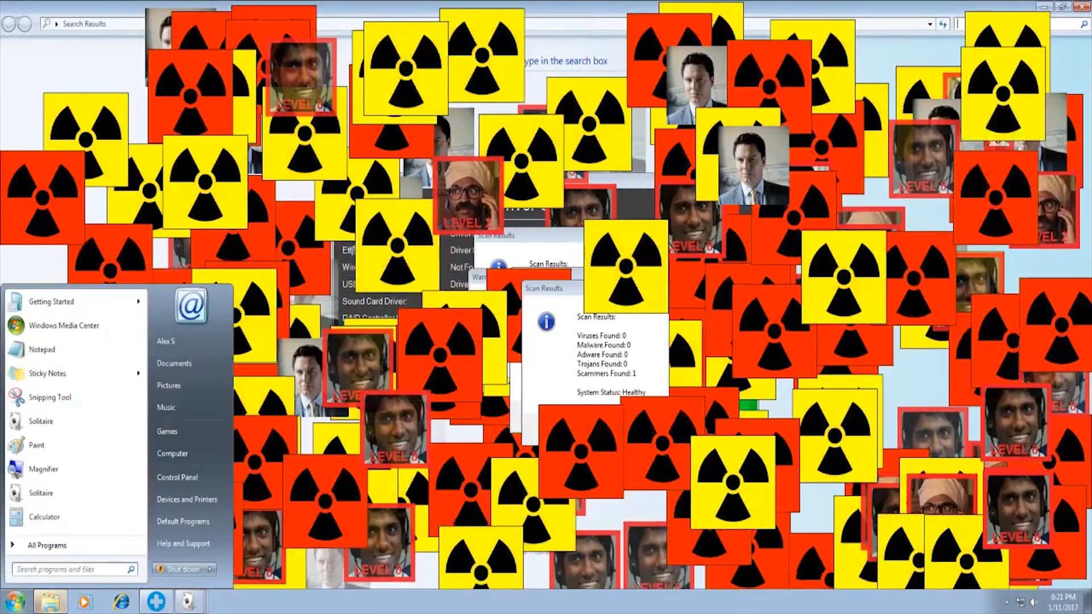